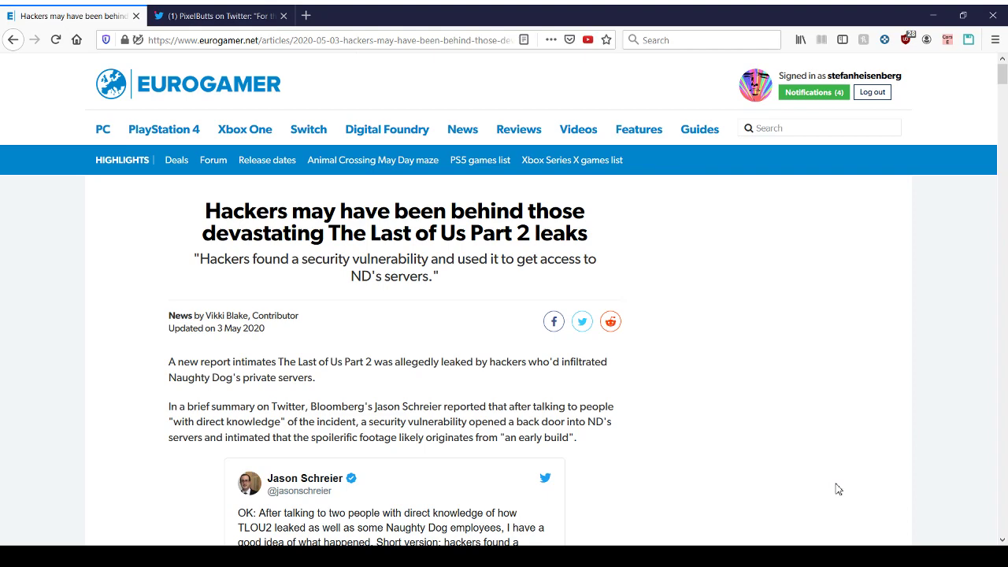
Scroll to and highlight the quote from 'I think the footage that leaked' through 'due to covid'
{"action": "scroll", "scroll_direction": "down", "scroll_amount": 3}
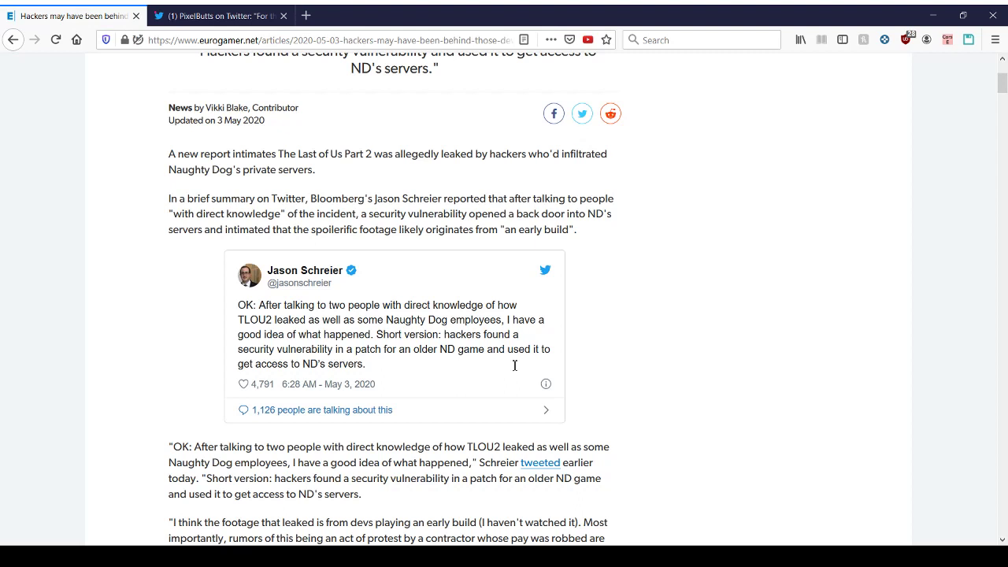
{"action": "mouse_move", "coordinate": [395, 318]}
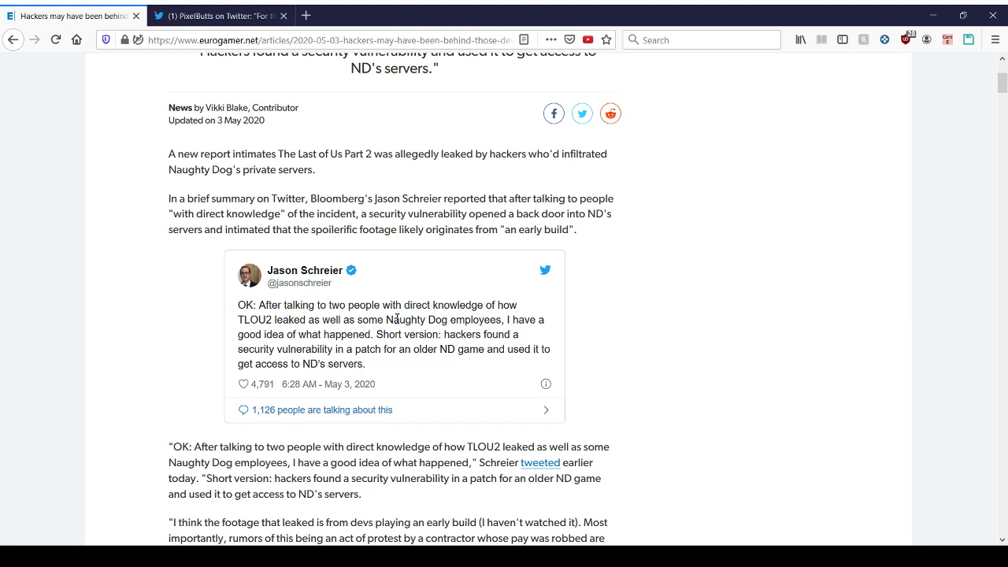
{"action": "mouse_move", "coordinate": [392, 357]}
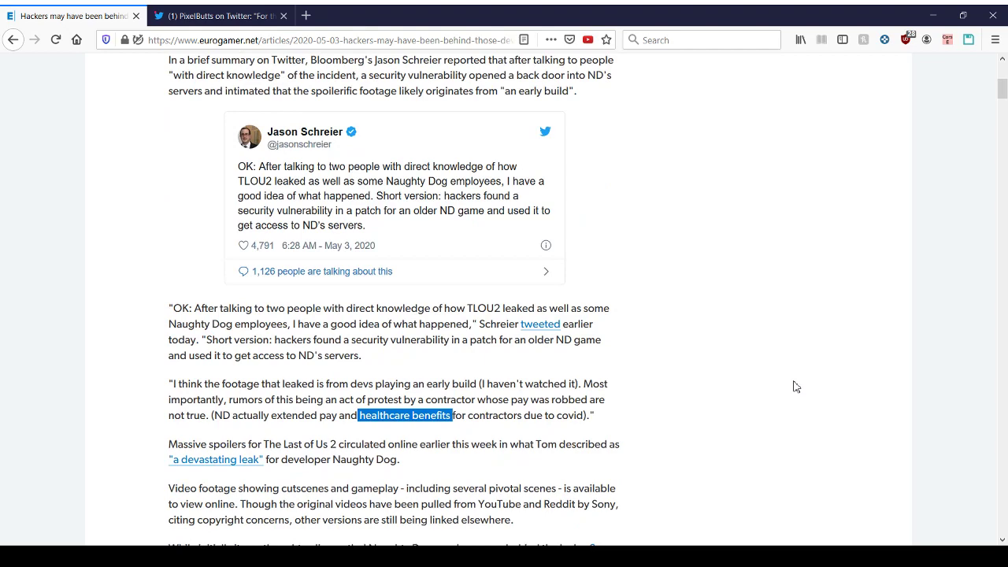
{"action": "scroll", "scroll_direction": "down", "scroll_amount": 3}
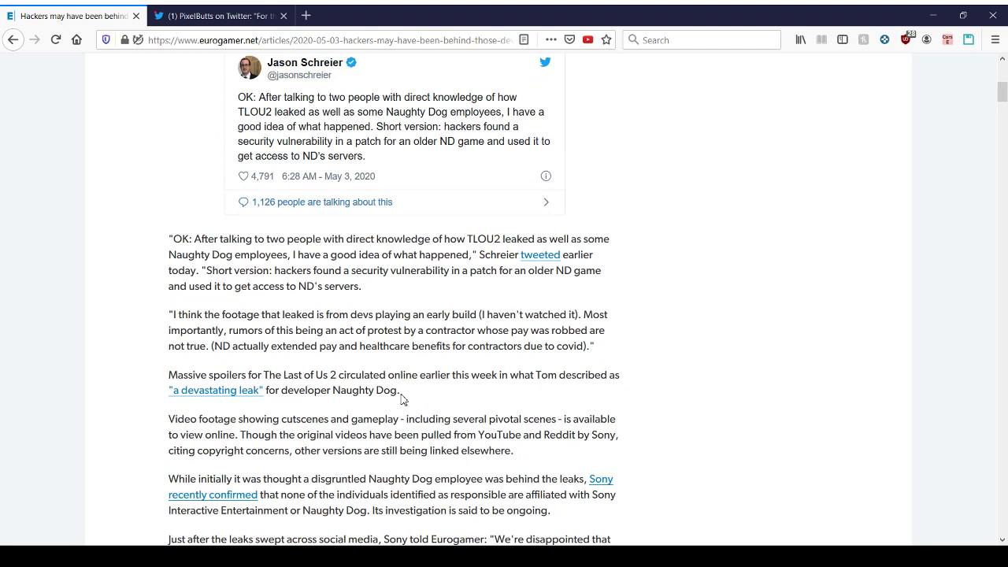
{"action": "left_click_drag", "start_coordinate": [173, 315], "coordinate": [334, 315]}
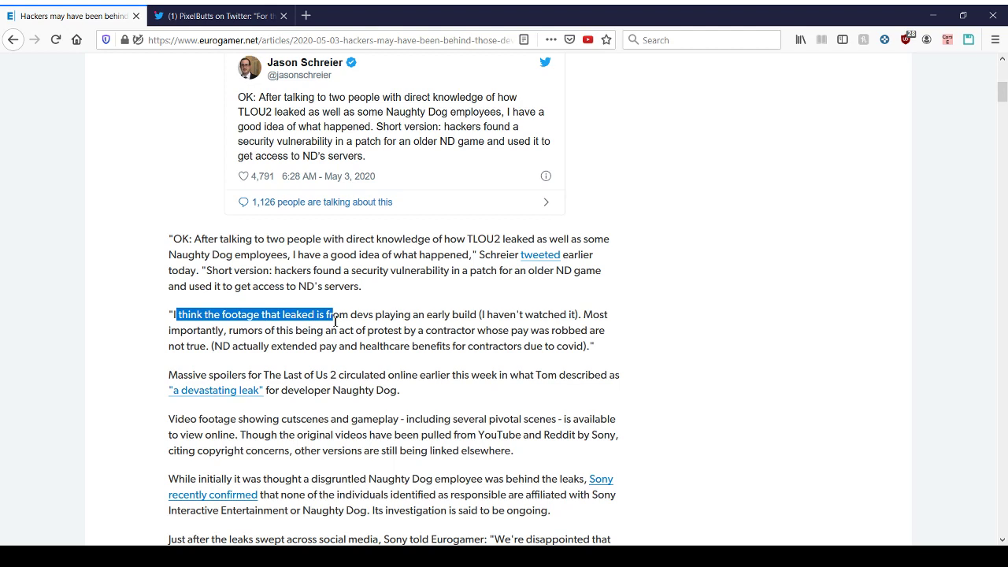
{"action": "left_click_drag", "start_coordinate": [334, 314], "coordinate": [404, 330]}
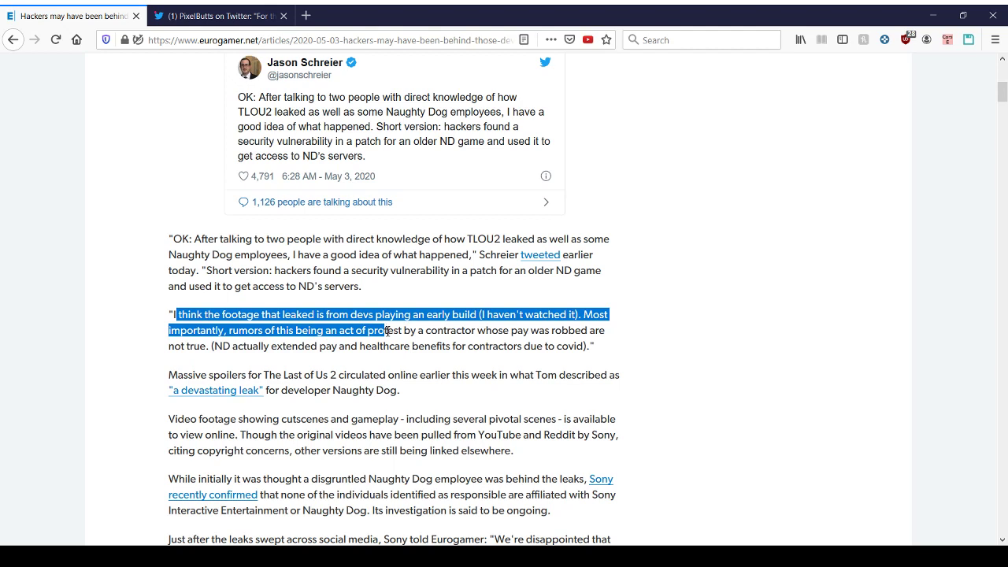
{"action": "left_click_drag", "start_coordinate": [402, 330], "coordinate": [229, 347]}
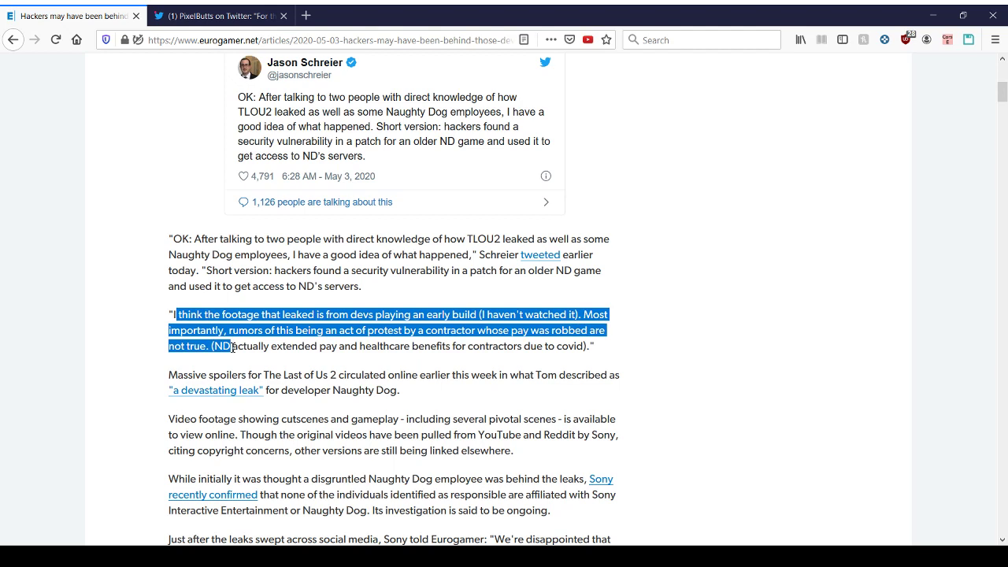
{"action": "left_click_drag", "start_coordinate": [236, 347], "coordinate": [583, 346]}
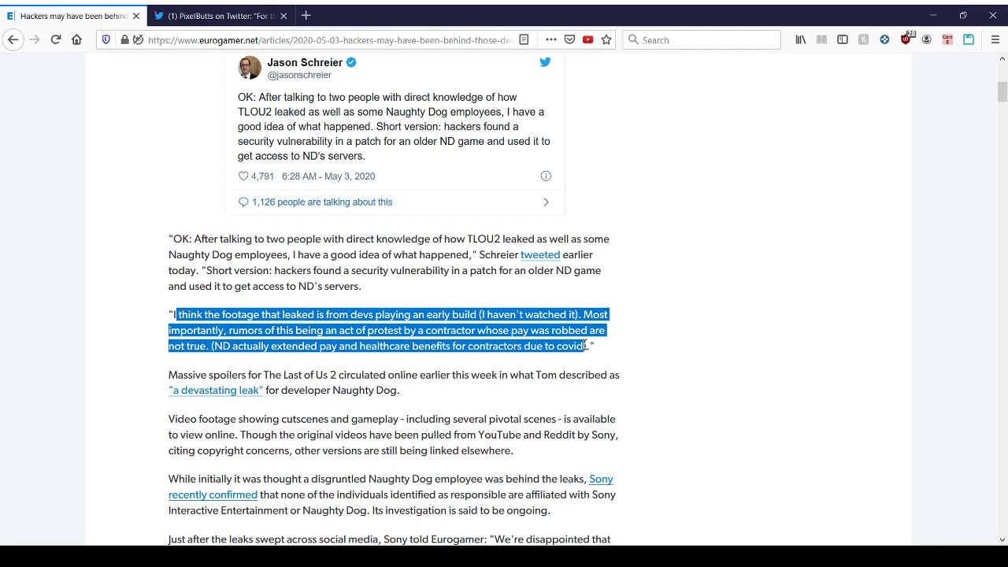
{"action": "mouse_move", "coordinate": [584, 345]}
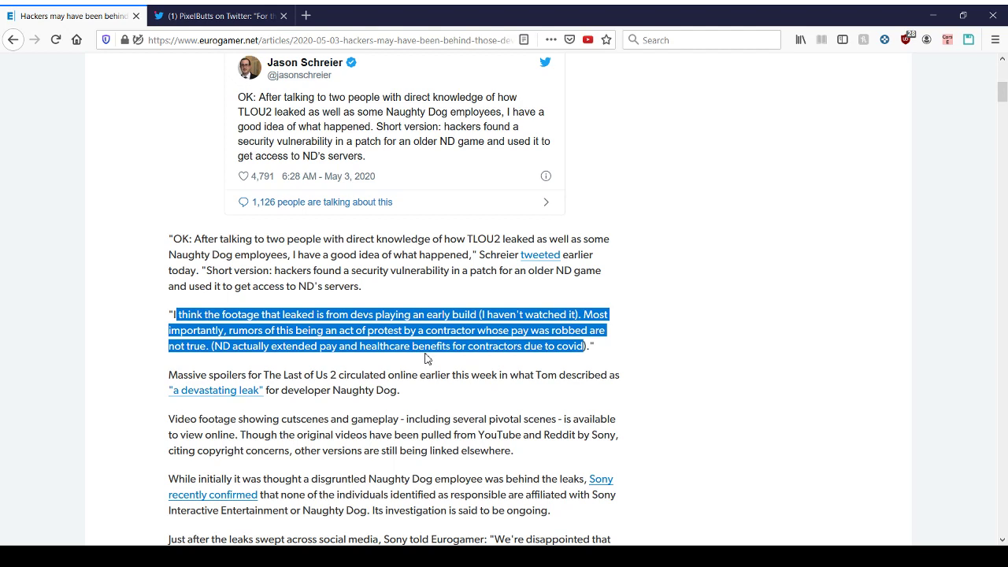
{"action": "mouse_move", "coordinate": [427, 352]}
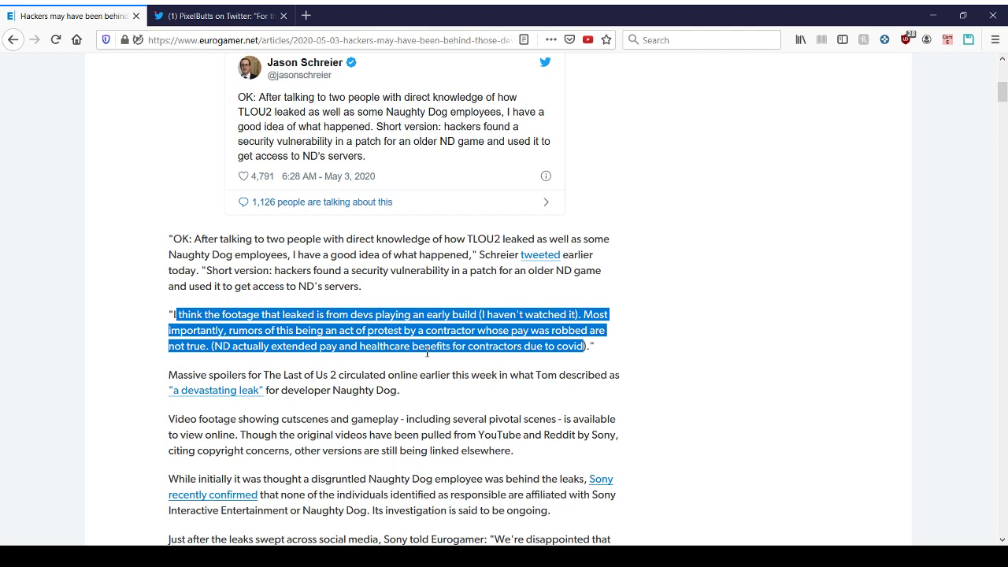
{"action": "mouse_move", "coordinate": [425, 347]}
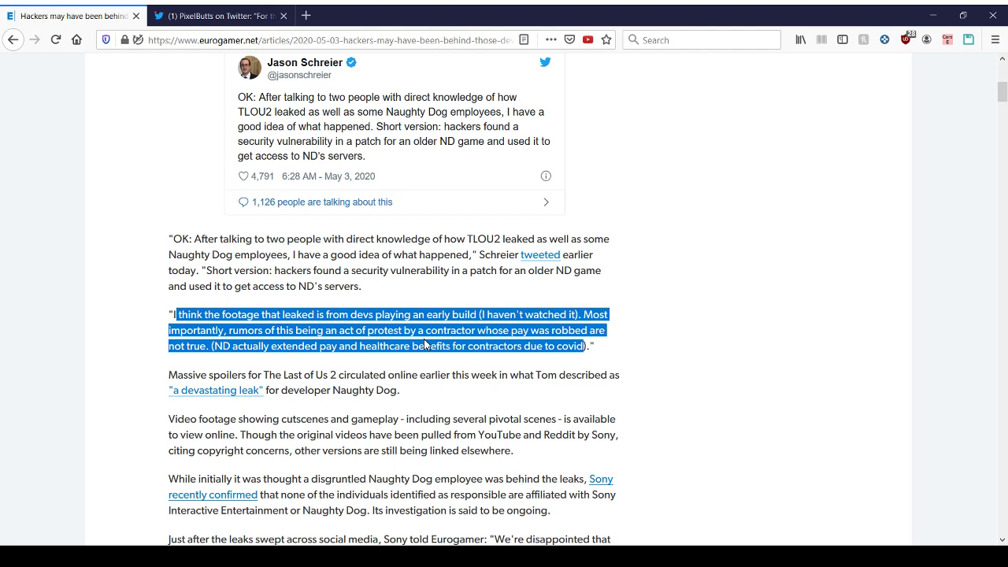
Highlight 'healthcare benefits' and then 'contractors' in the Naughty Dog pay quote
{"action": "left_click", "coordinate": [360, 344]}
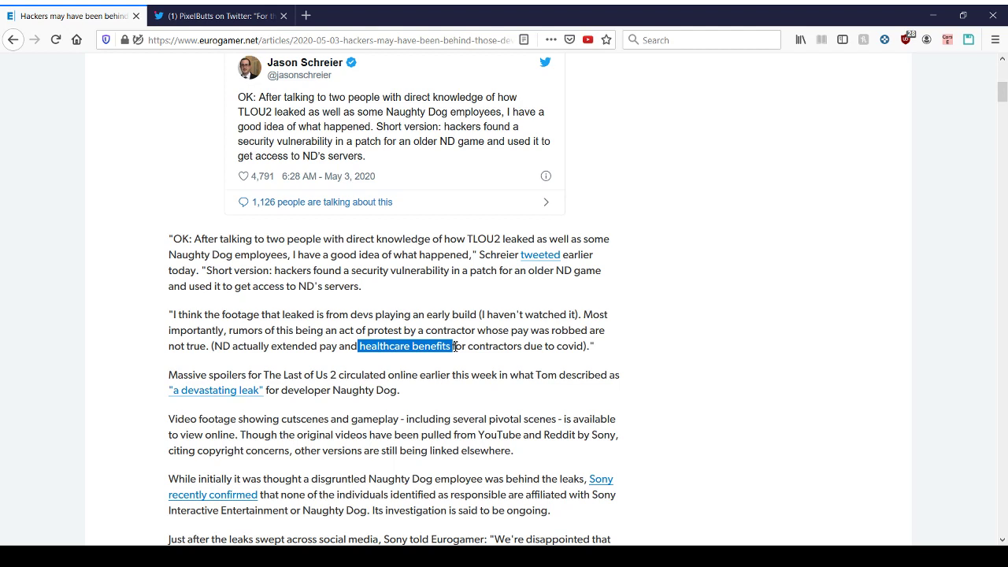
{"action": "left_click", "coordinate": [519, 352]}
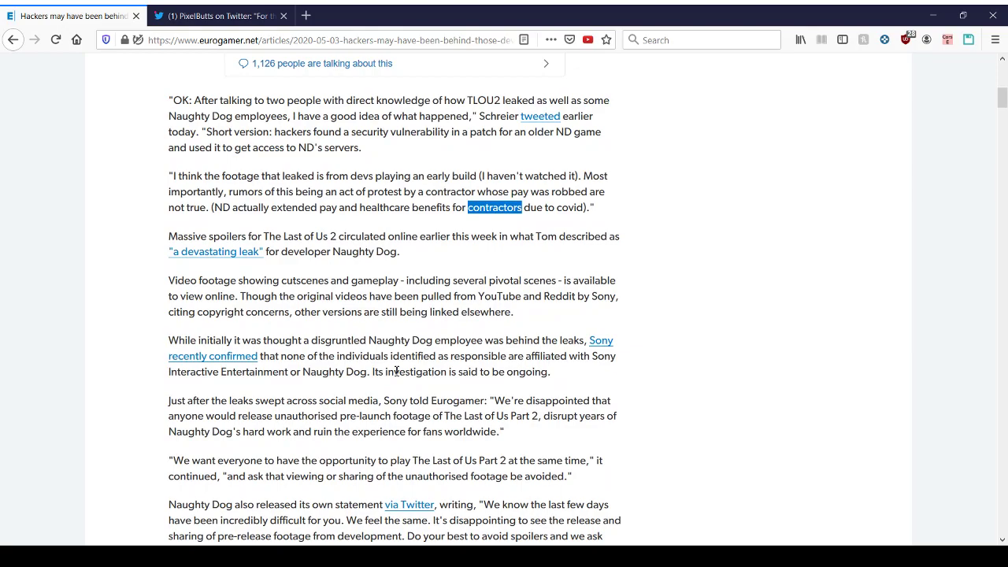
Glance back at the Eurogamer hackers article, then settle on PixelButts' TLOU2 leak thread
{"action": "left_click", "coordinate": [220, 15]}
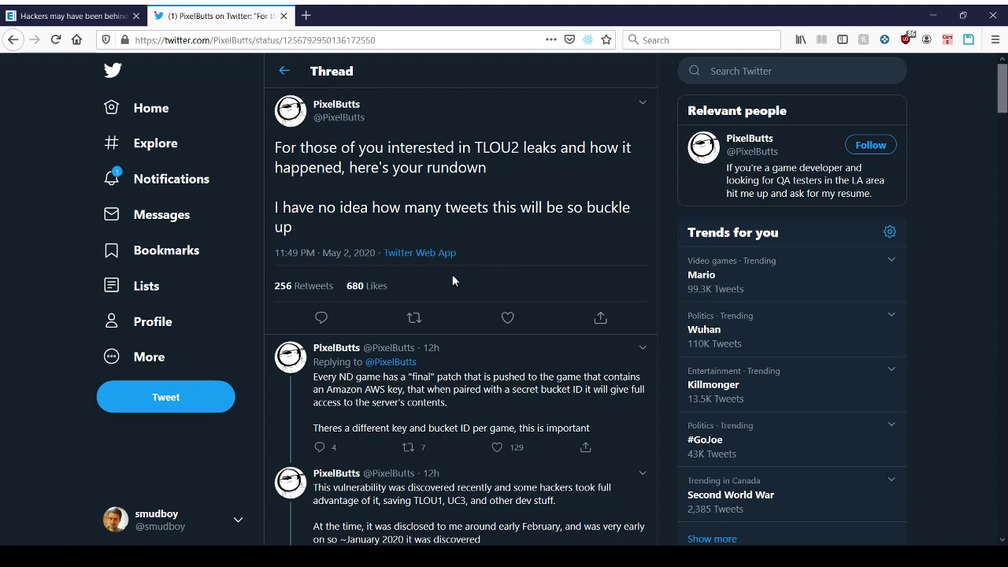
{"action": "left_click", "coordinate": [71, 15]}
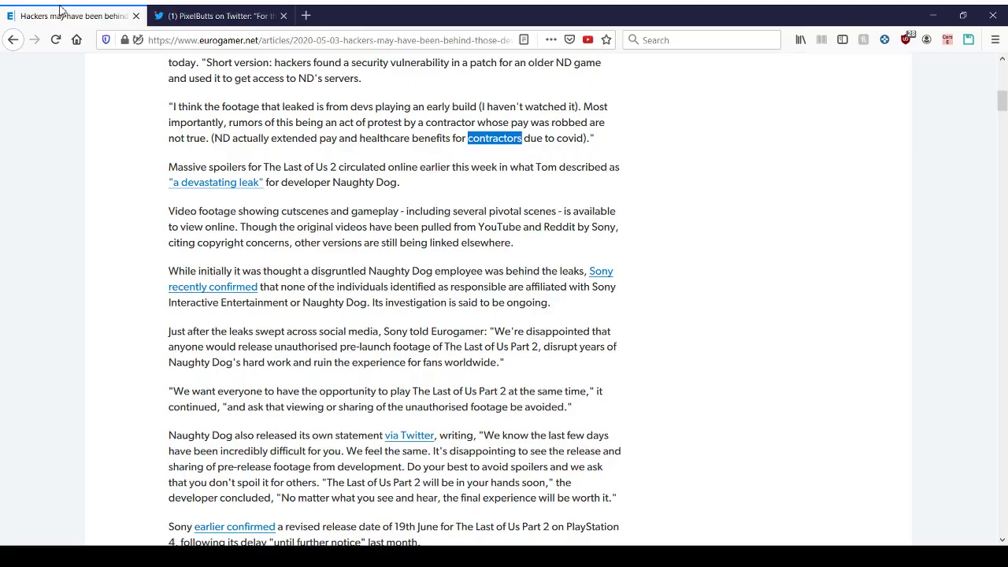
{"action": "scroll", "scroll_direction": "up", "scroll_amount": 3}
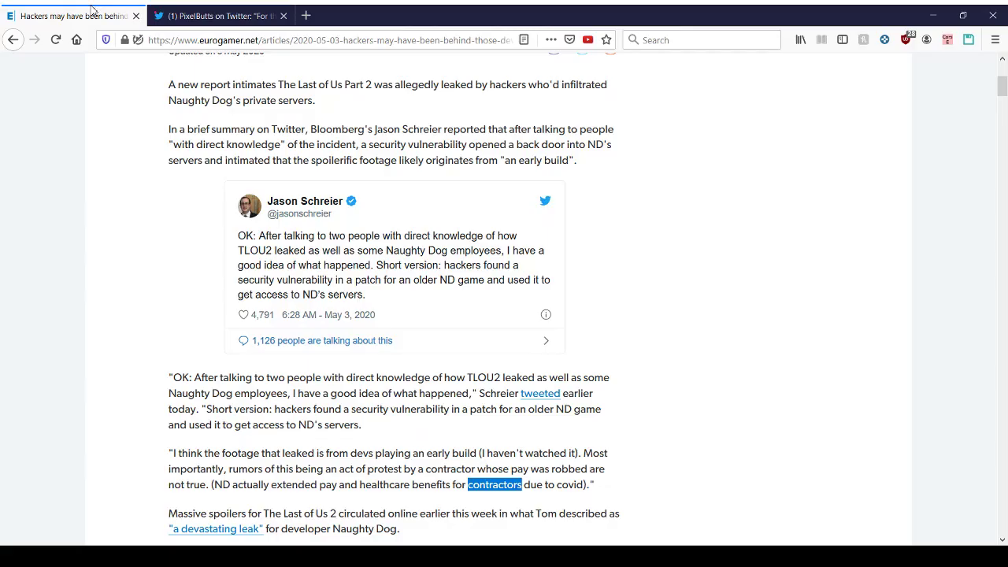
{"action": "mouse_move", "coordinate": [298, 326]}
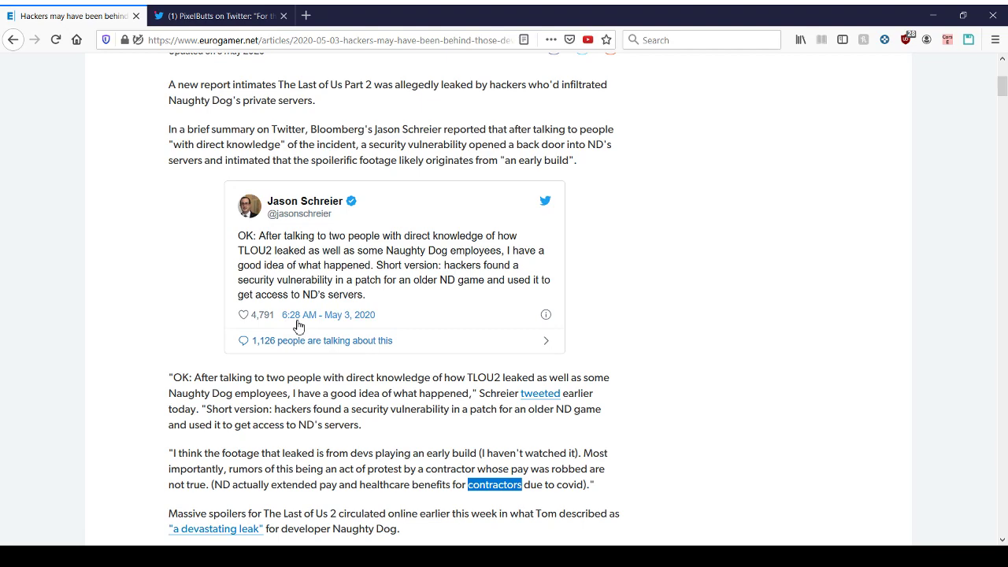
{"action": "left_click", "coordinate": [221, 16]}
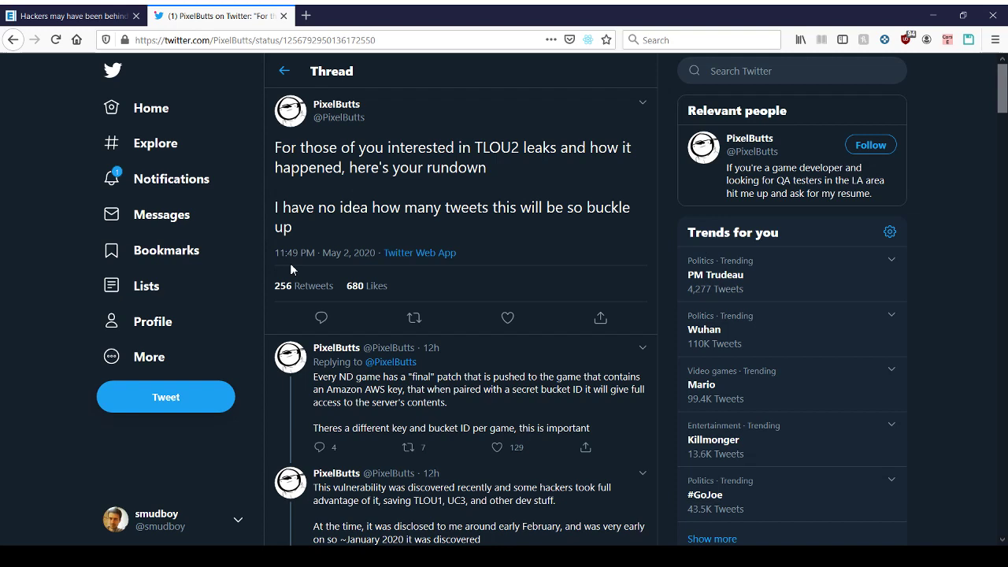
{"action": "mouse_move", "coordinate": [482, 175]}
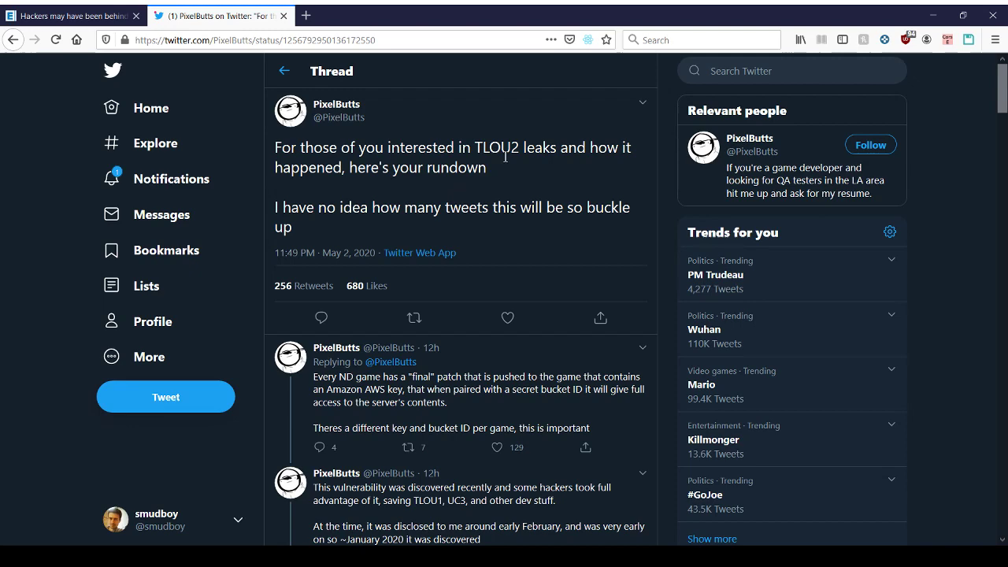
Scroll PixelButts' thread to the tweets on the final-patch AWS key and exploited vulnerability
{"action": "scroll", "scroll_direction": "down", "scroll_amount": 3}
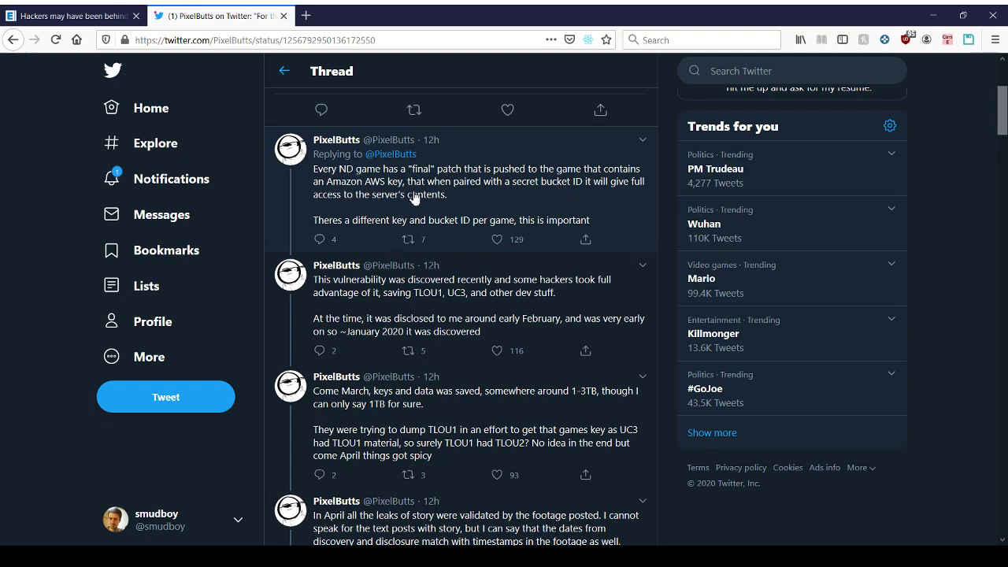
{"action": "mouse_move", "coordinate": [342, 227]}
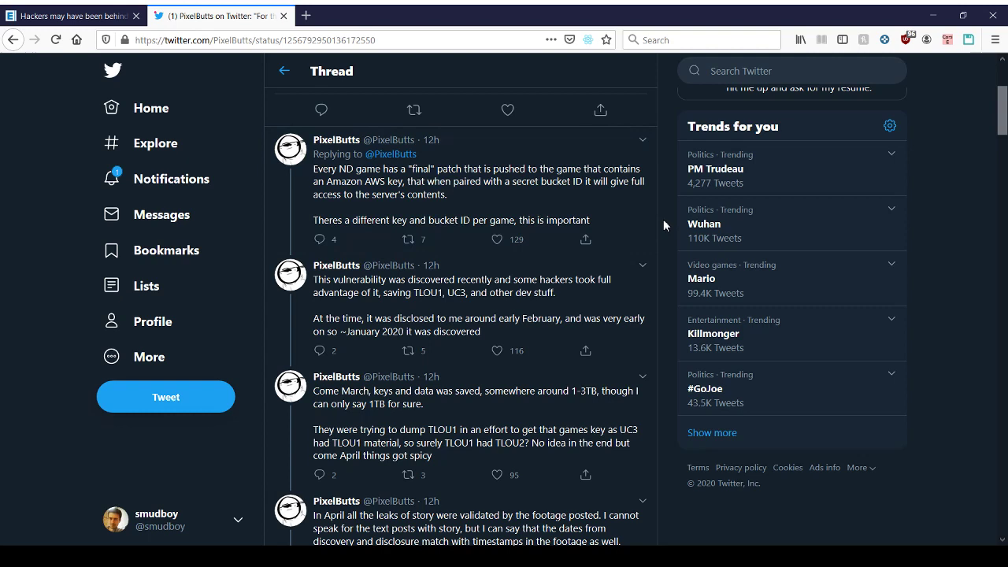
{"action": "mouse_move", "coordinate": [663, 229]}
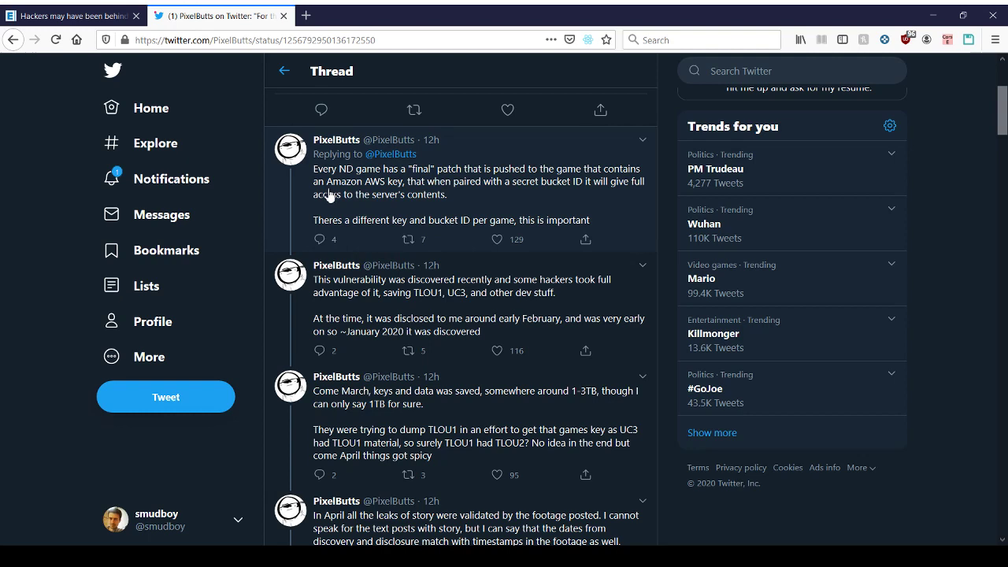
{"action": "mouse_move", "coordinate": [667, 213]}
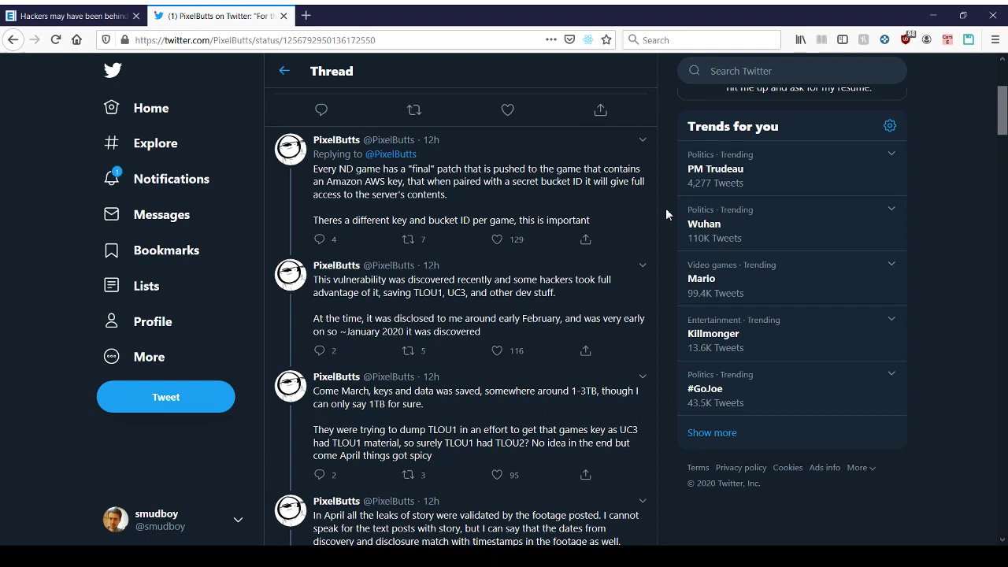
{"action": "mouse_move", "coordinate": [395, 304]}
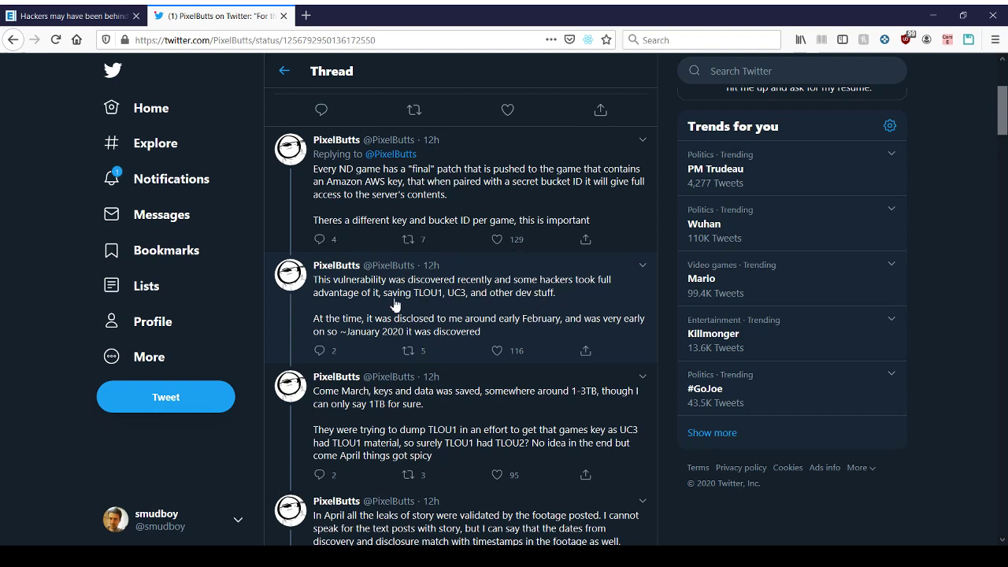
{"action": "mouse_move", "coordinate": [450, 309]}
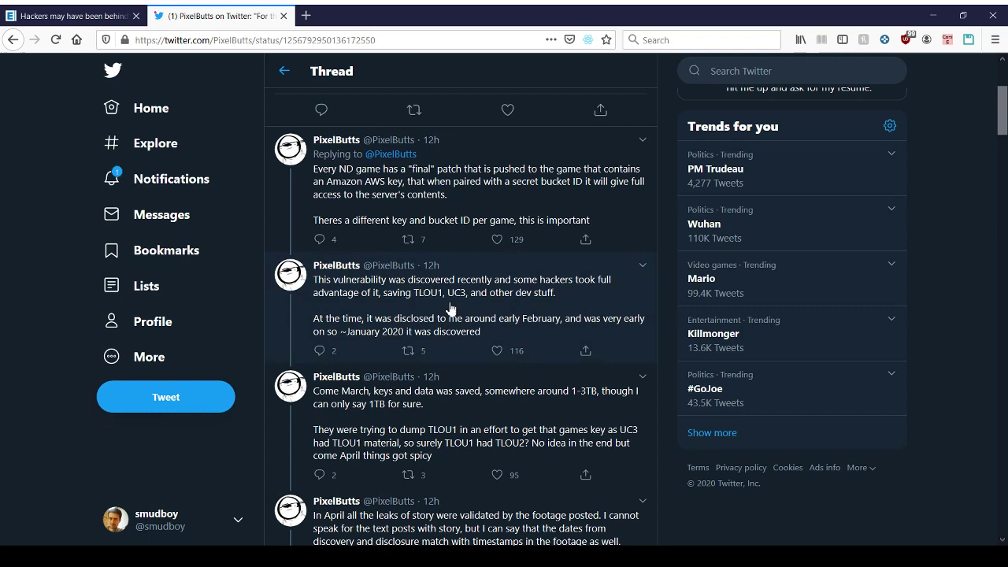
{"action": "mouse_move", "coordinate": [437, 308]}
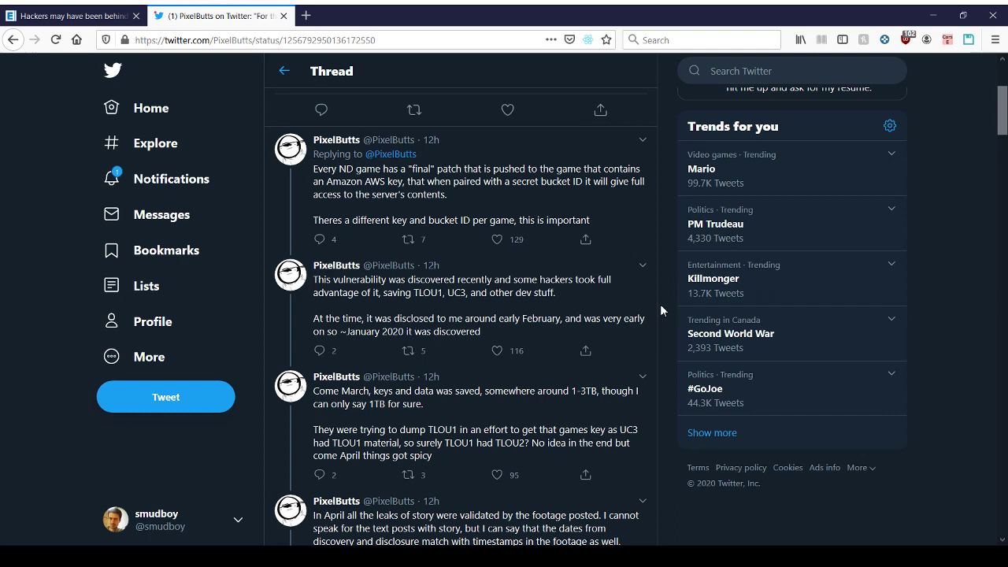
{"action": "mouse_move", "coordinate": [672, 303]}
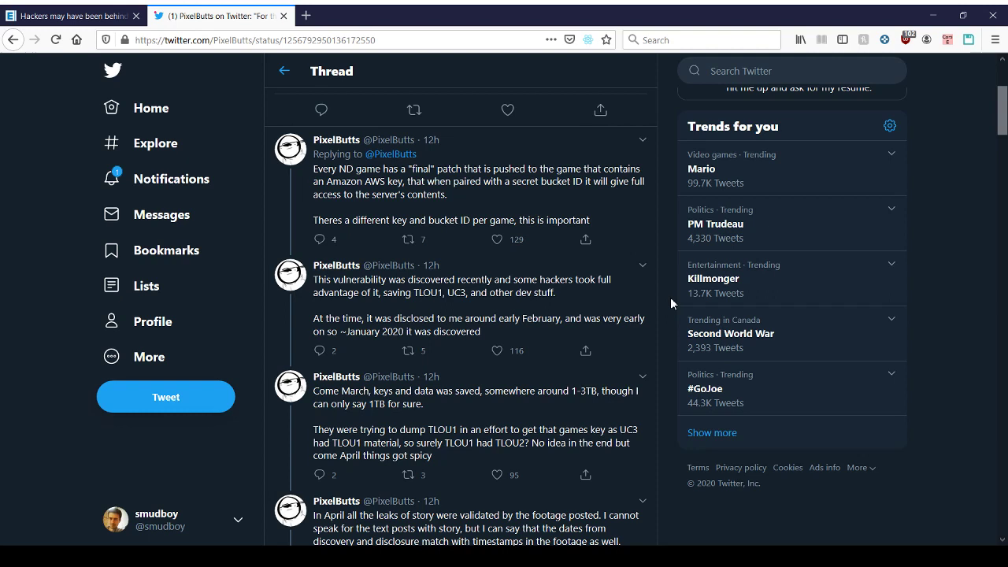
{"action": "mouse_move", "coordinate": [478, 283]}
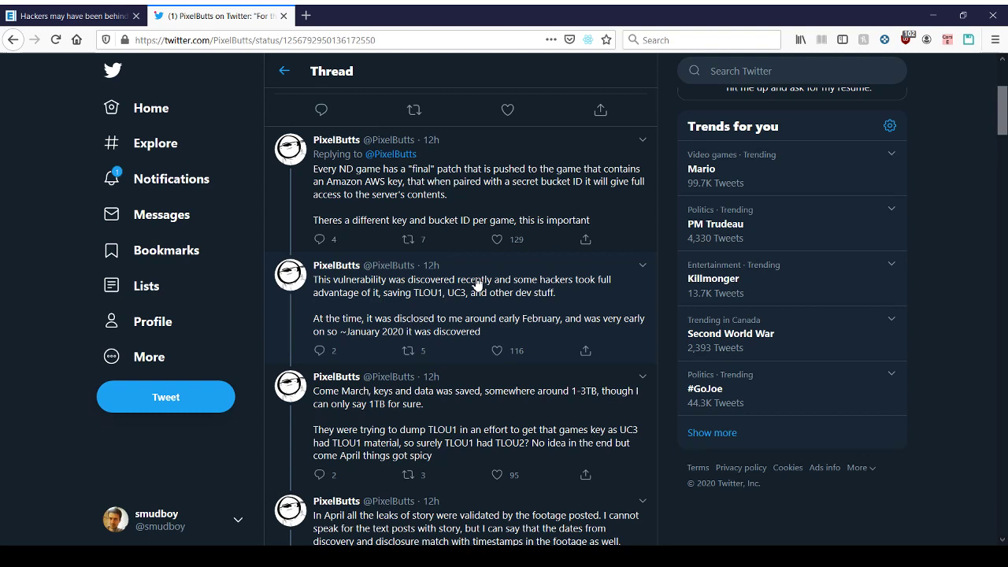
{"action": "mouse_move", "coordinate": [467, 335]}
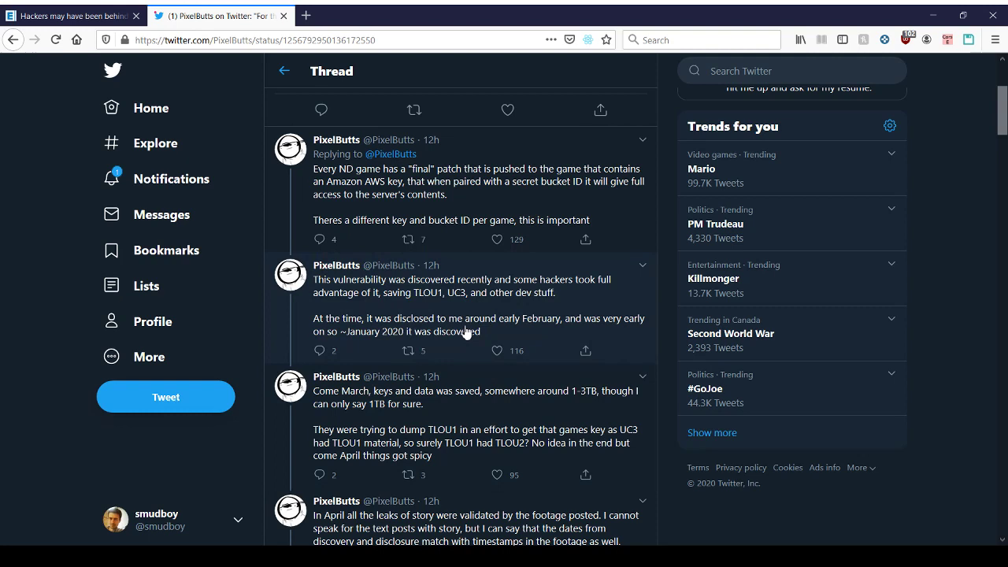
{"action": "mouse_move", "coordinate": [496, 343]}
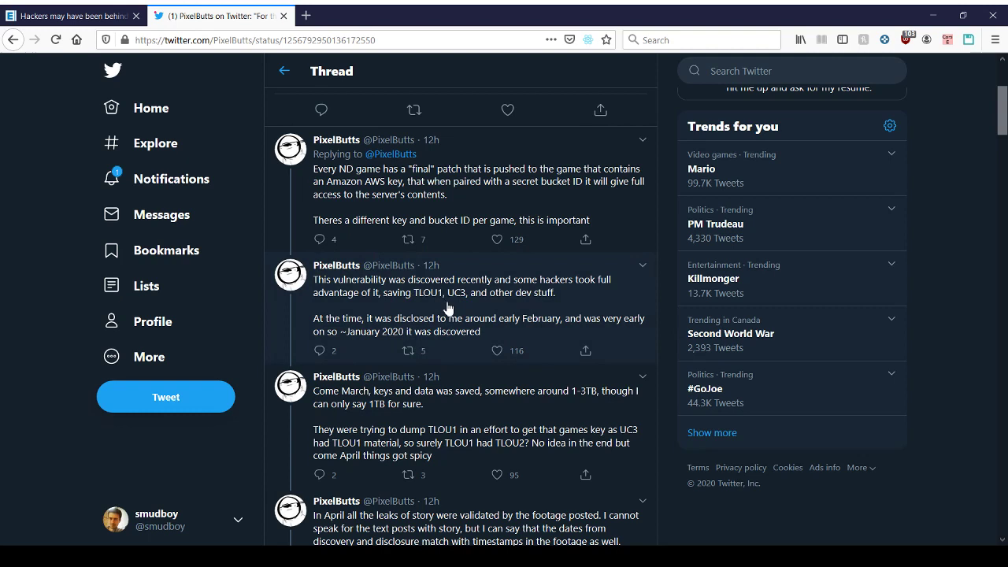
{"action": "mouse_move", "coordinate": [666, 325]}
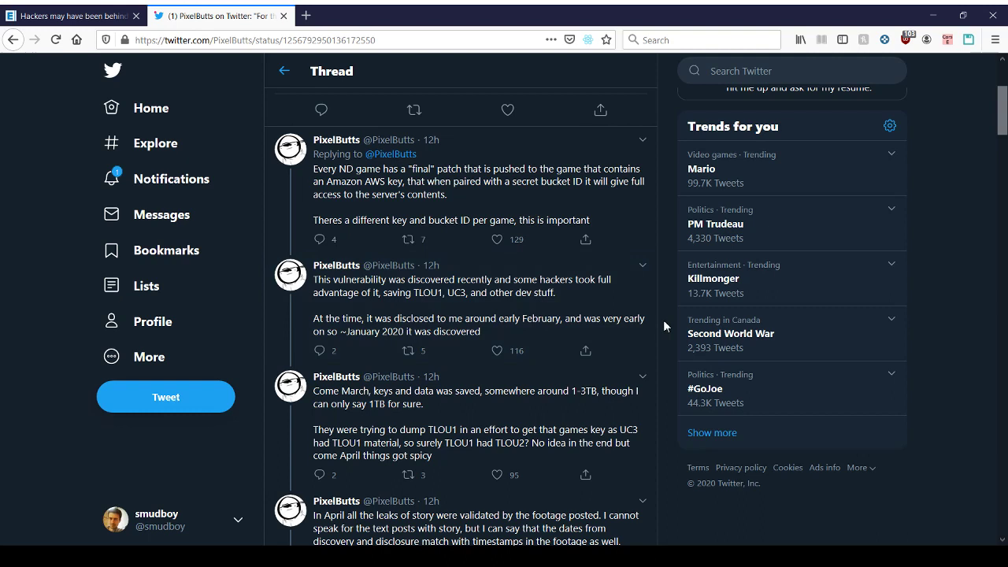
{"action": "mouse_move", "coordinate": [651, 319]}
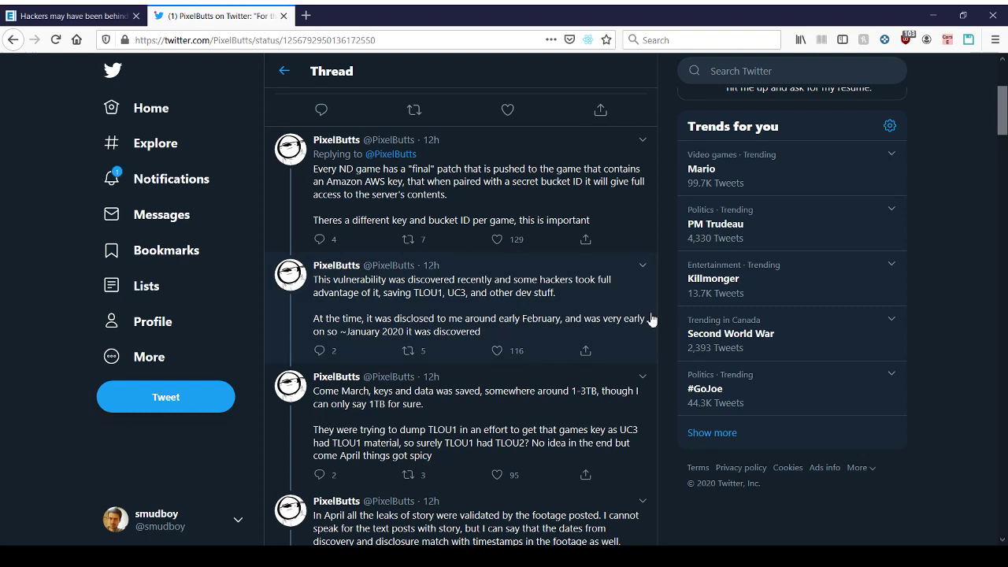
{"action": "mouse_move", "coordinate": [657, 309]}
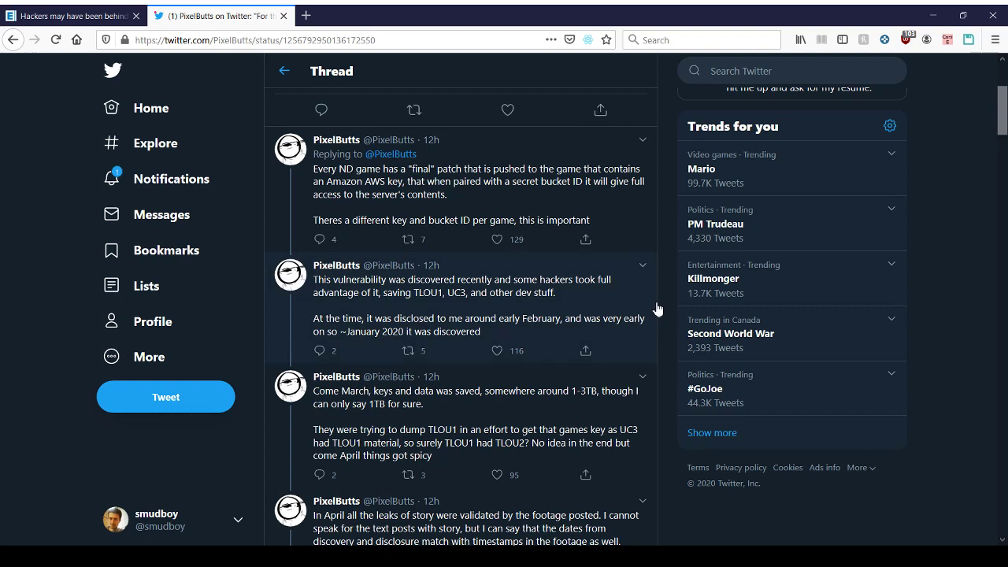
{"action": "mouse_move", "coordinate": [666, 306]}
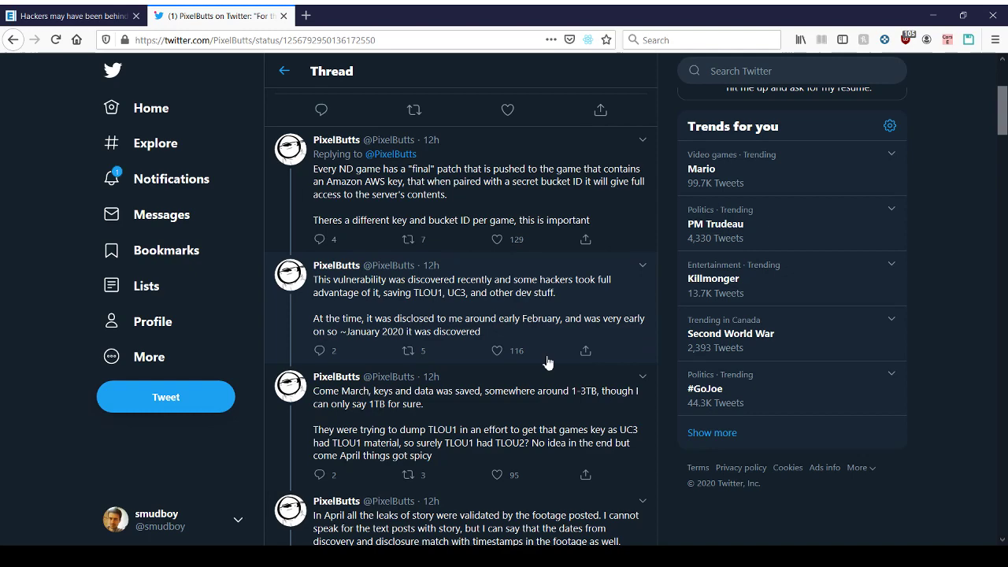
Scroll down to the March data dump tweets and April leaks validated by footage
{"action": "scroll", "scroll_direction": "down", "scroll_amount": 3}
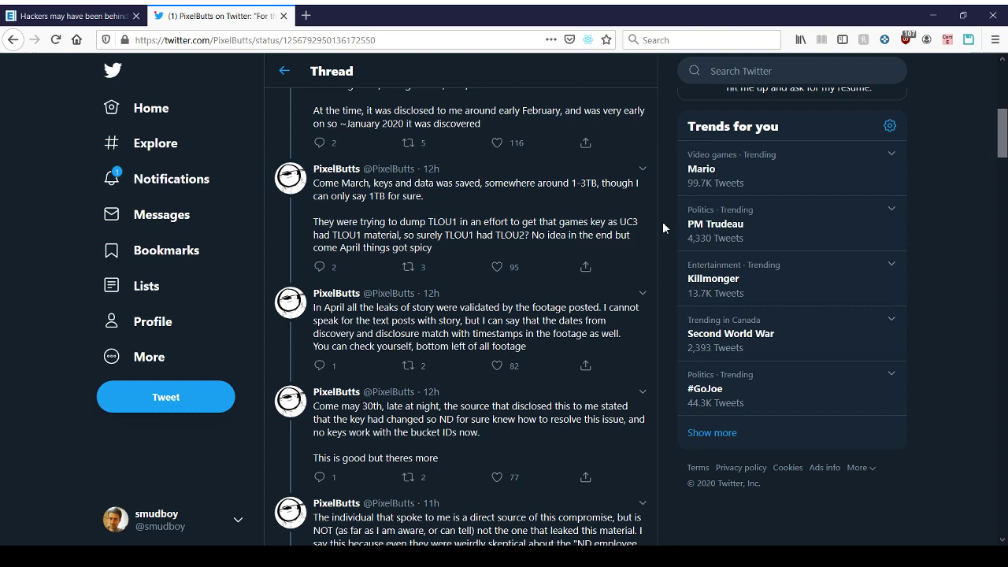
{"action": "mouse_move", "coordinate": [452, 240]}
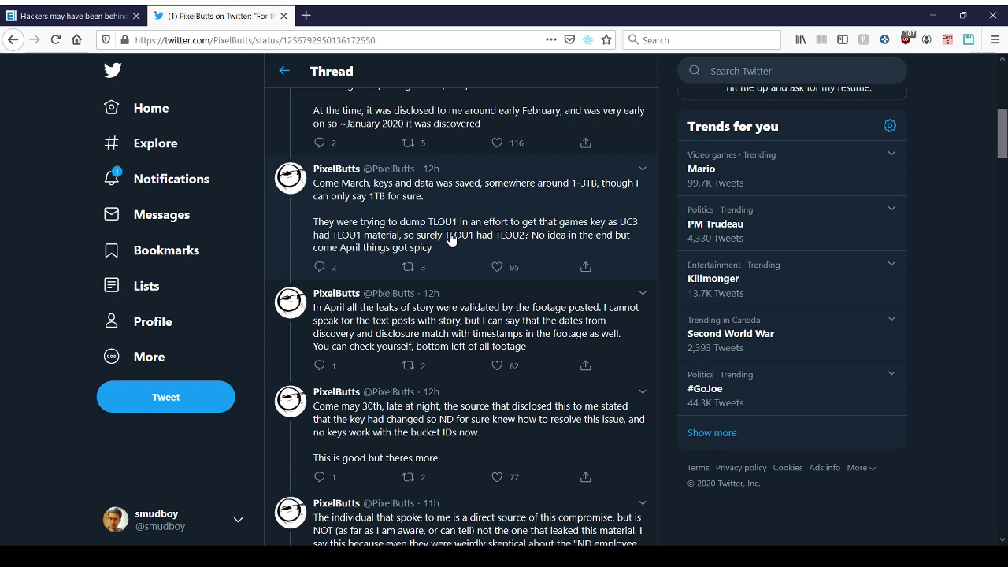
{"action": "mouse_move", "coordinate": [341, 243]}
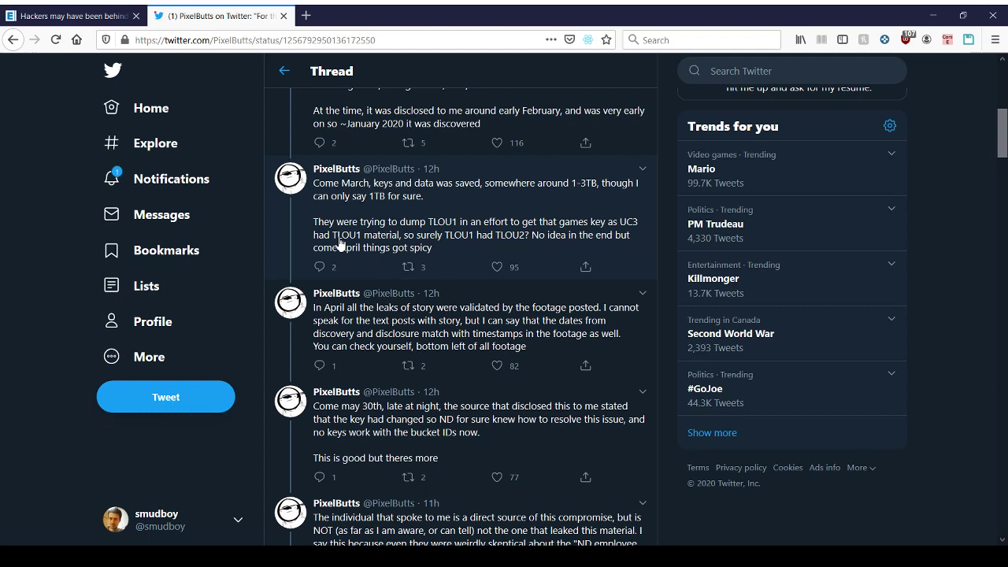
{"action": "mouse_move", "coordinate": [339, 258]}
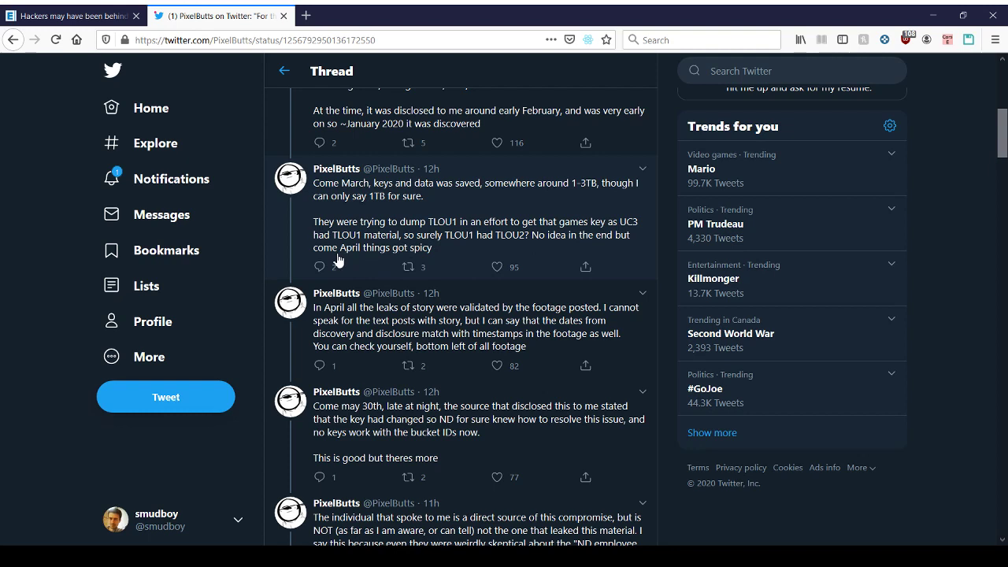
{"action": "mouse_move", "coordinate": [660, 250]}
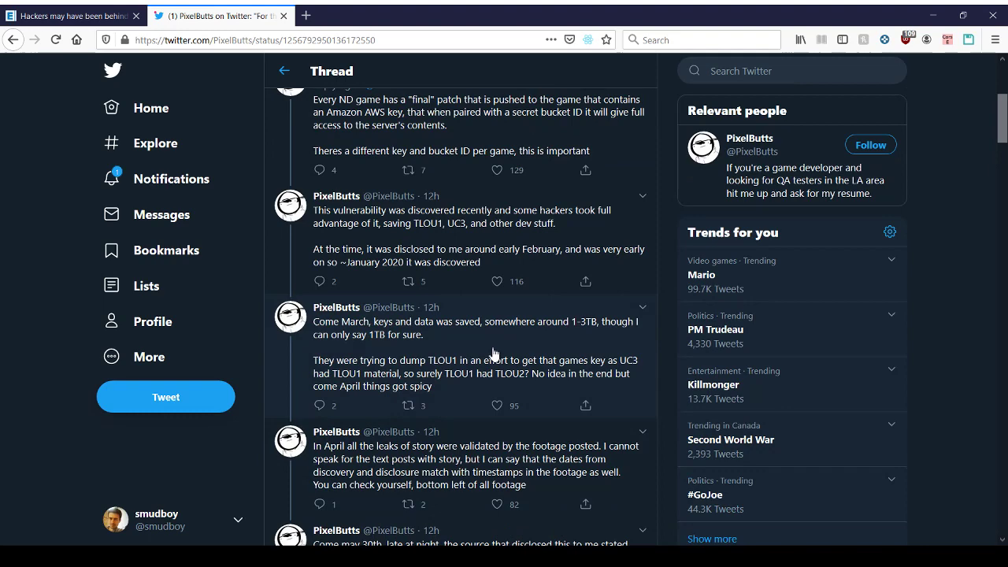
{"action": "scroll", "scroll_direction": "down", "scroll_amount": 3}
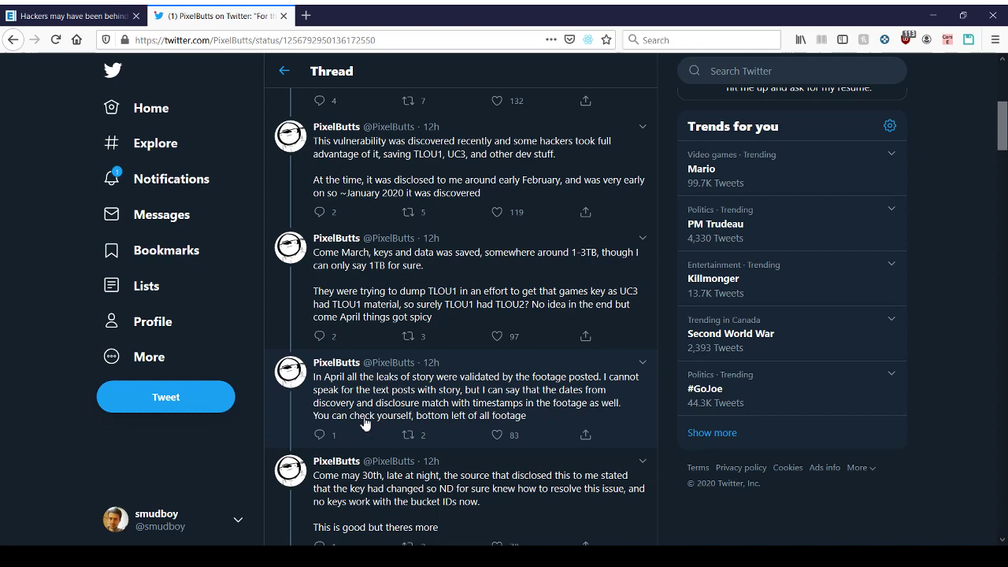
Scroll down to the May 30th tweet saying the key changed and stopped working
{"action": "scroll", "scroll_direction": "down", "scroll_amount": 3}
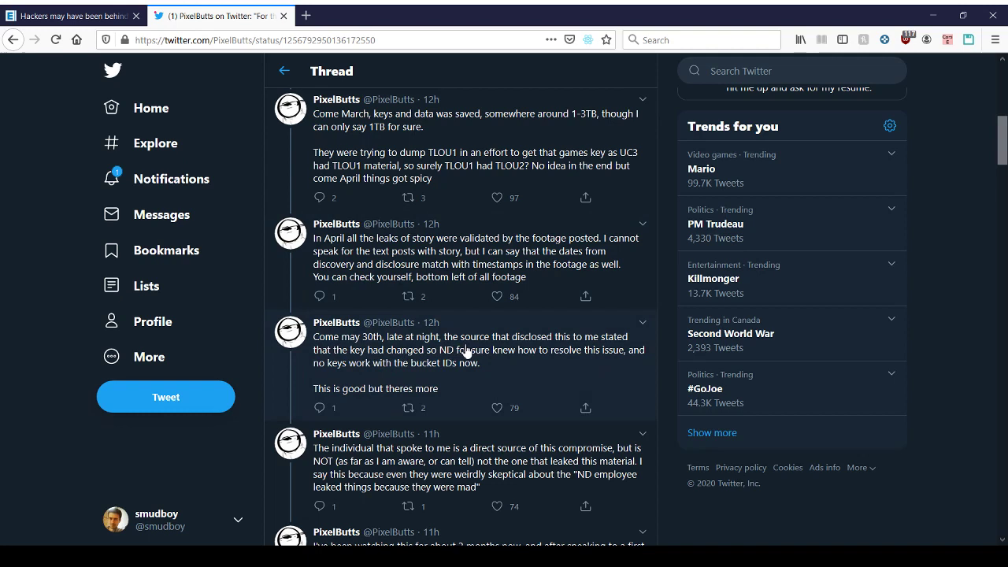
{"action": "mouse_move", "coordinate": [474, 361]}
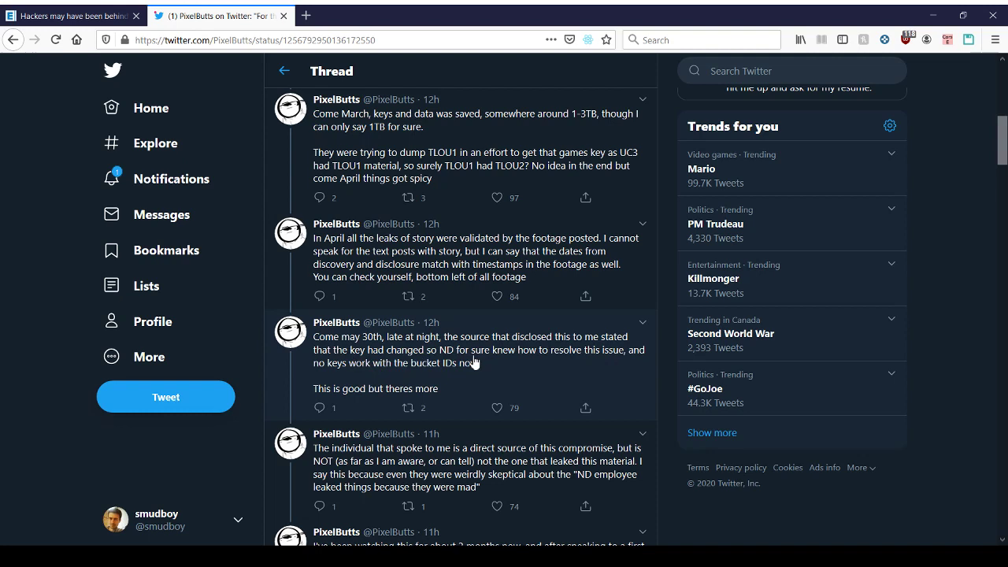
{"action": "mouse_move", "coordinate": [673, 380]}
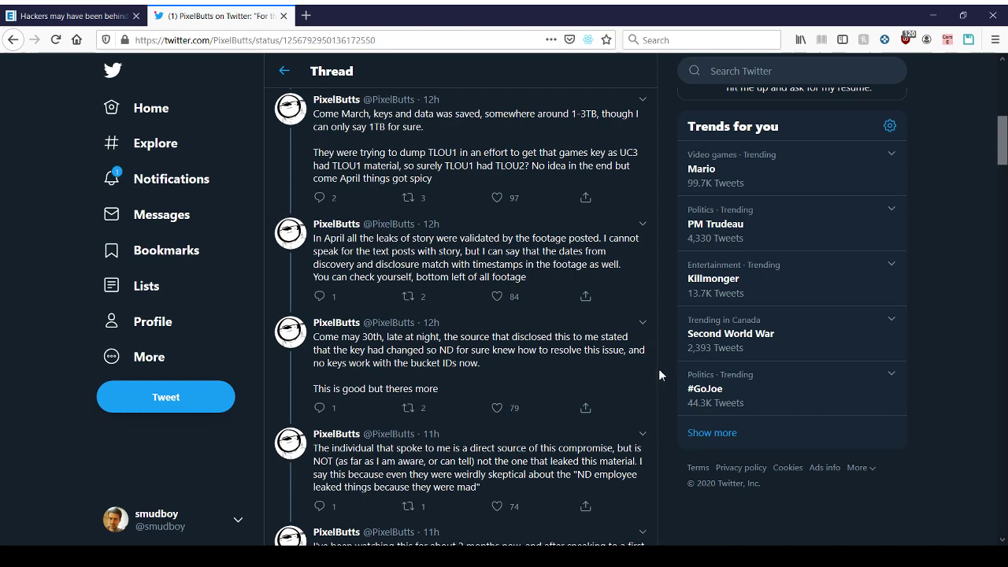
Scroll down to the tweets on the direct source and three months of watching
{"action": "scroll", "scroll_direction": "down", "scroll_amount": 3}
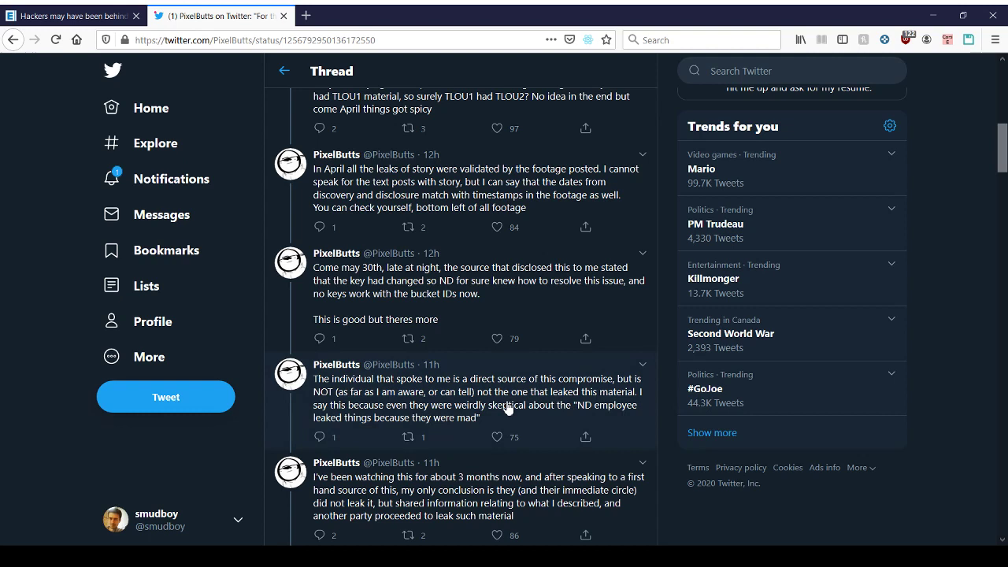
{"action": "mouse_move", "coordinate": [475, 400]}
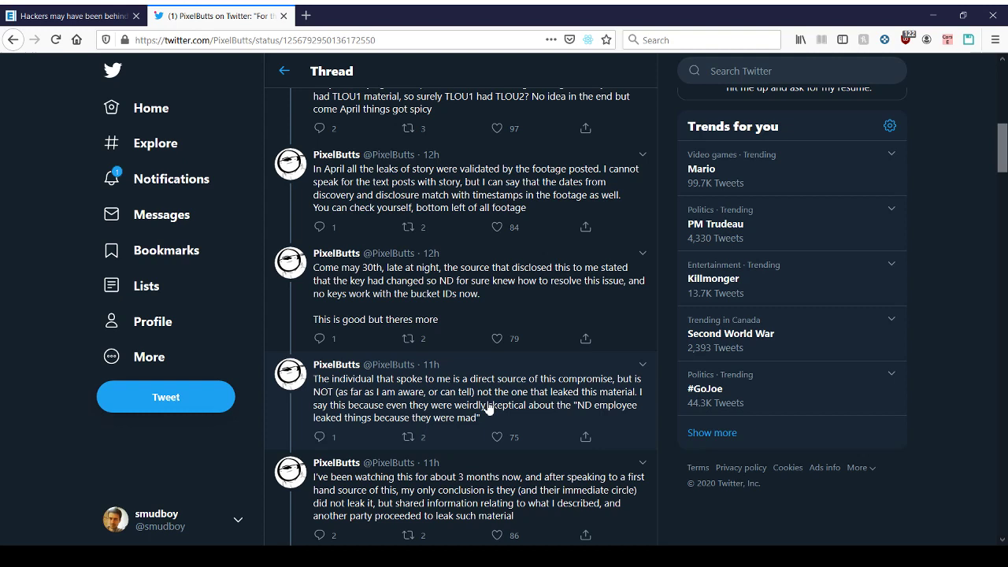
{"action": "mouse_move", "coordinate": [485, 411]}
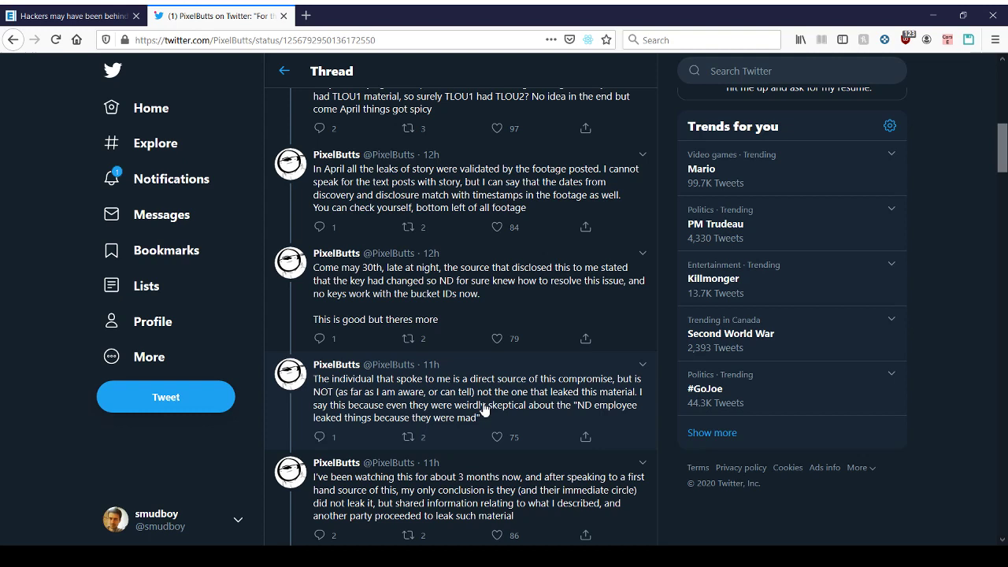
{"action": "mouse_move", "coordinate": [480, 412]}
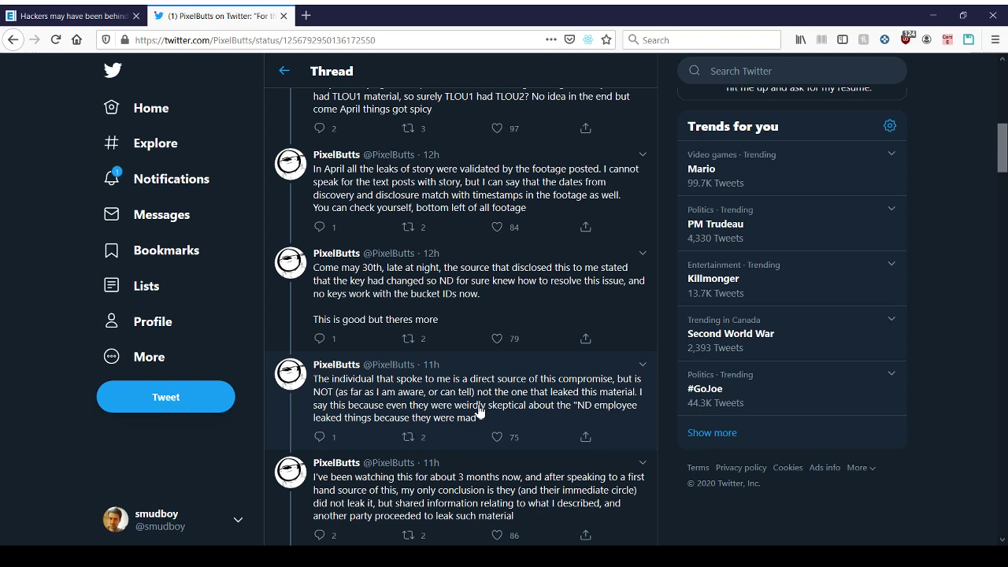
{"action": "mouse_move", "coordinate": [433, 415]}
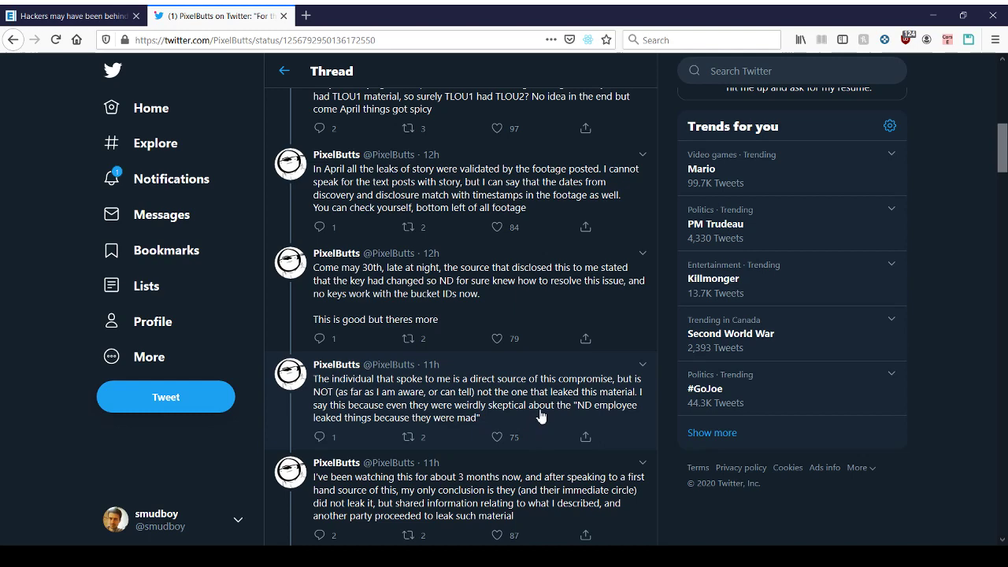
Scroll further down the thread to the tweet calling devkits easy to get
{"action": "scroll", "scroll_direction": "down", "scroll_amount": 3}
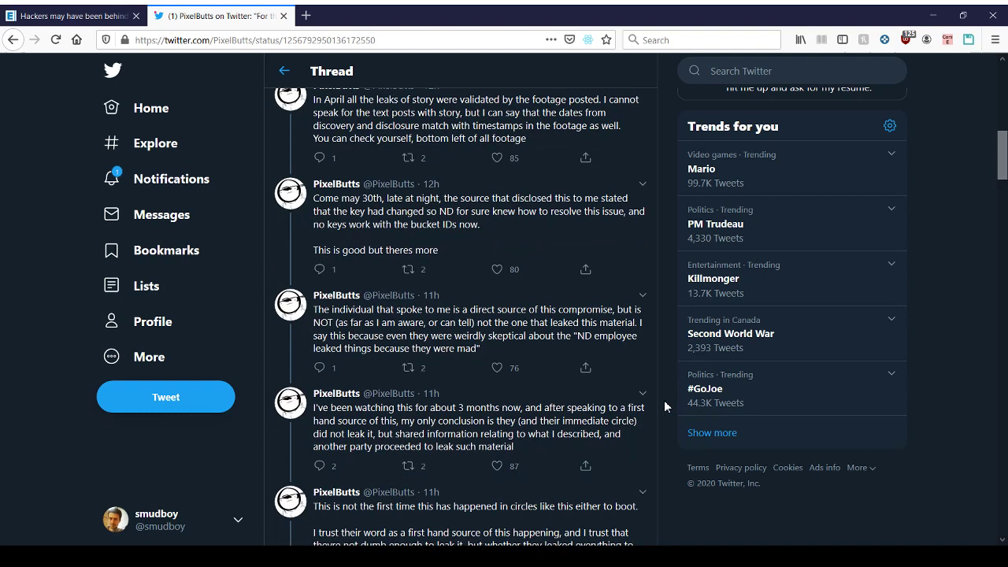
{"action": "mouse_move", "coordinate": [652, 354]}
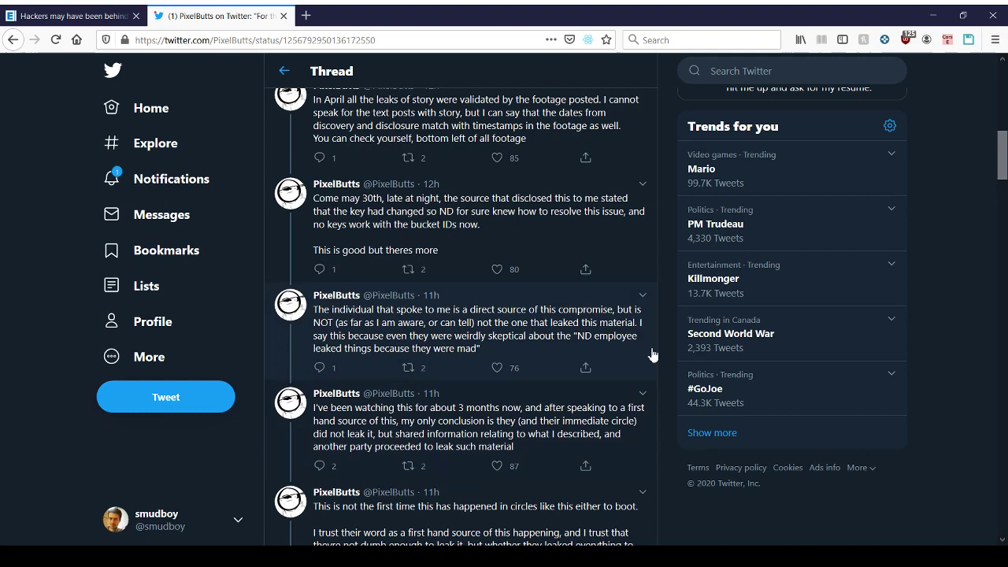
{"action": "scroll", "scroll_direction": "down", "scroll_amount": 3}
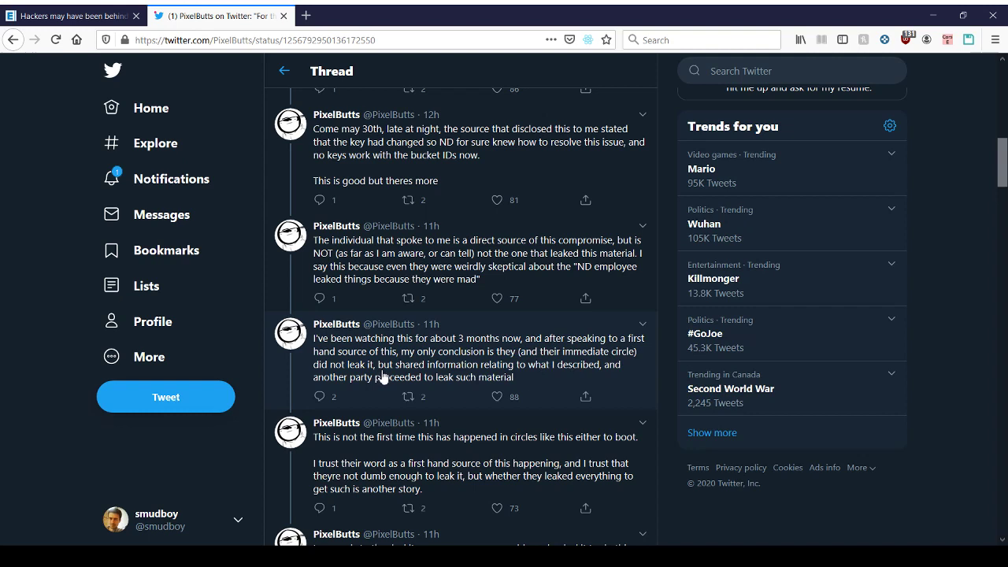
{"action": "mouse_move", "coordinate": [452, 377]}
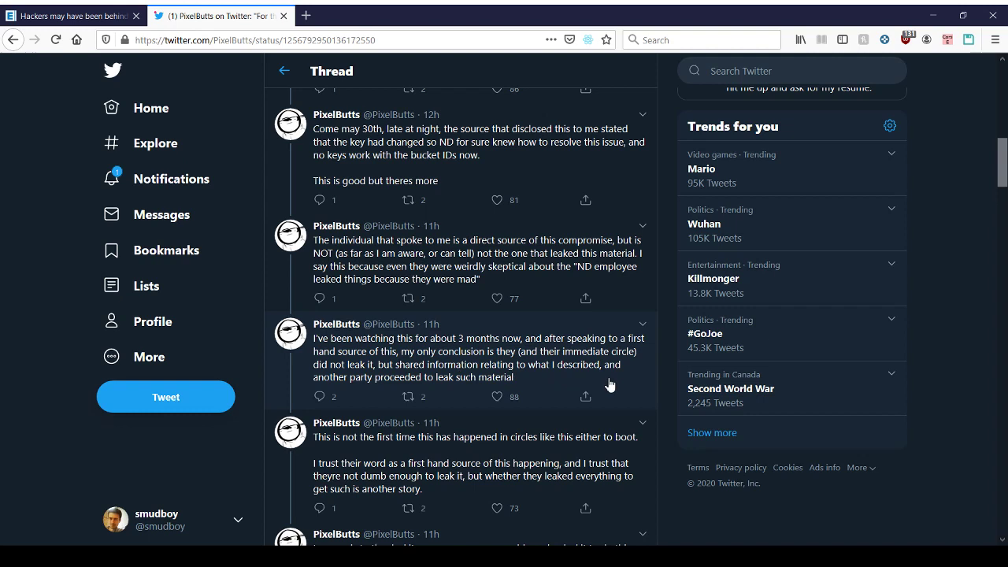
{"action": "mouse_move", "coordinate": [583, 356]}
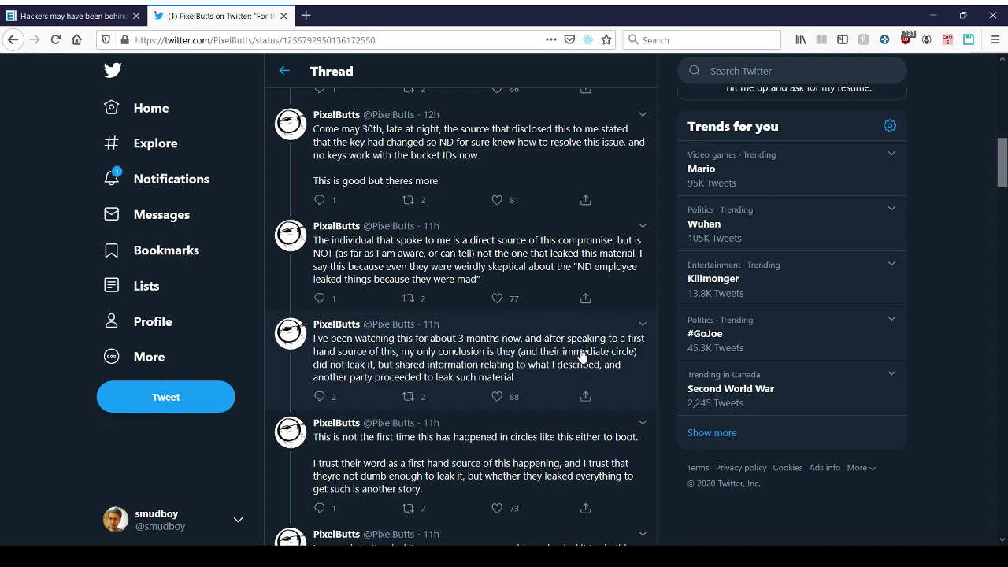
{"action": "mouse_move", "coordinate": [571, 359]}
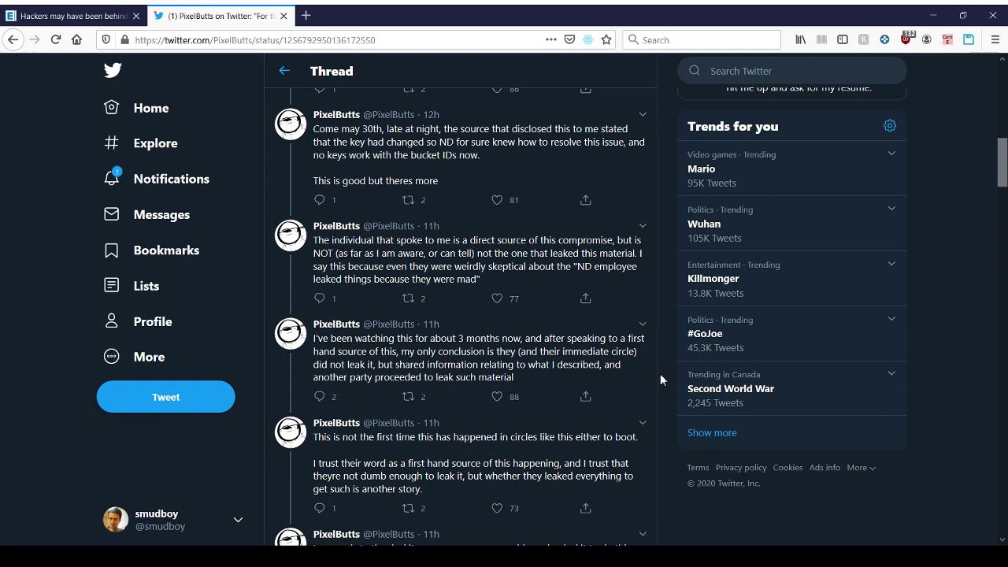
{"action": "mouse_move", "coordinate": [666, 382]}
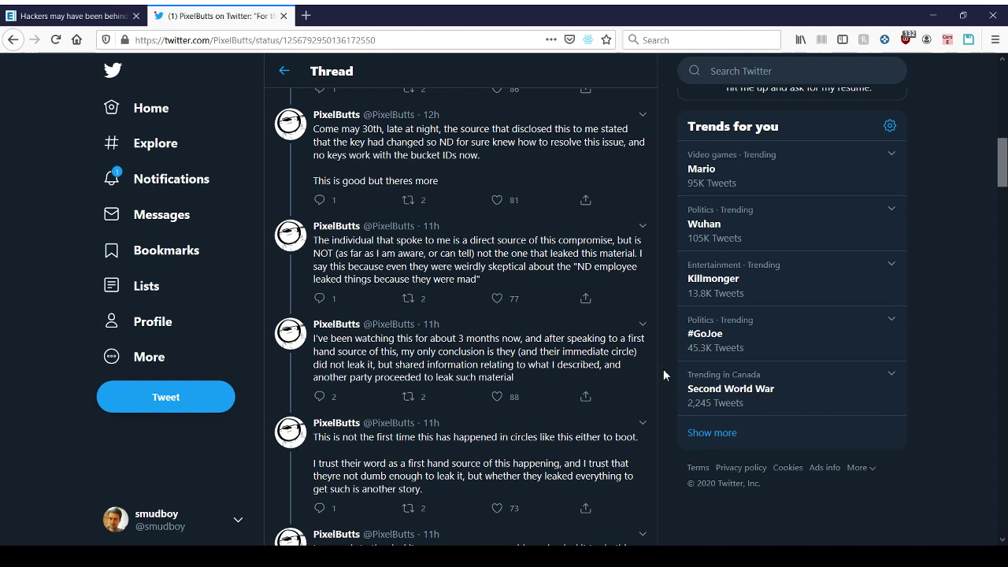
{"action": "scroll", "scroll_direction": "down", "scroll_amount": 3}
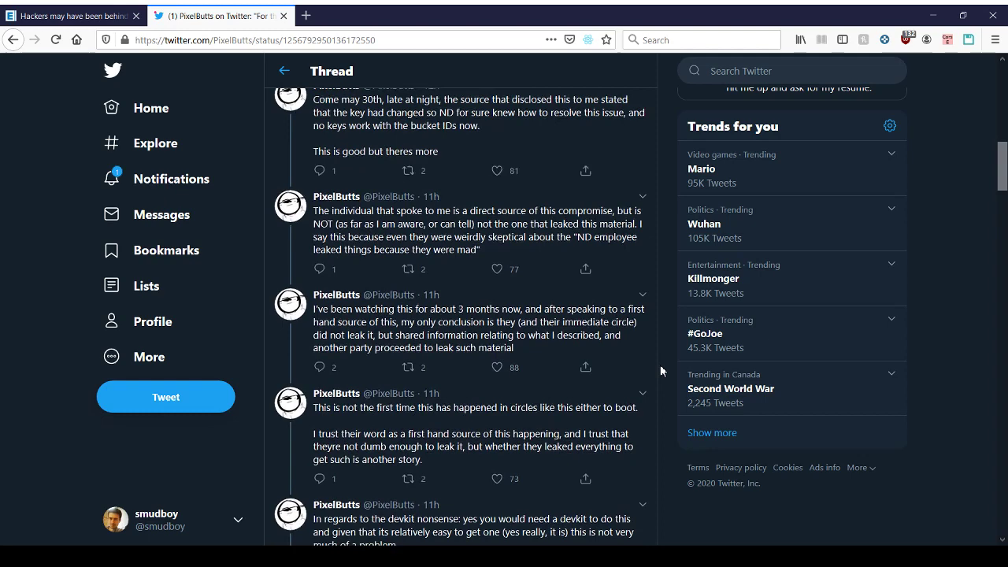
{"action": "scroll", "scroll_direction": "down", "scroll_amount": 3}
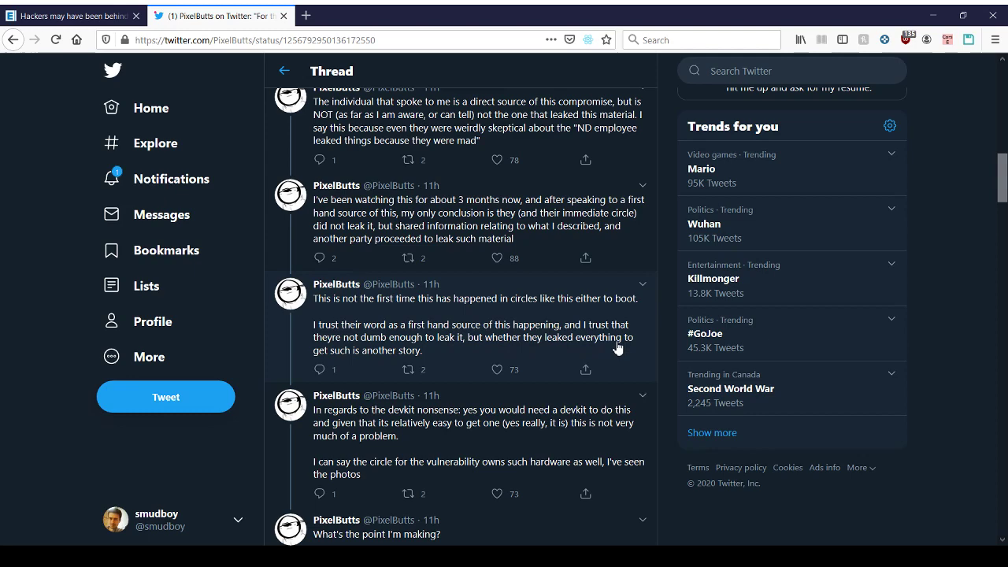
Nudge the thread down to show the full 'What's the point I'm making?' tweet
{"action": "scroll", "scroll_direction": "down", "scroll_amount": 3}
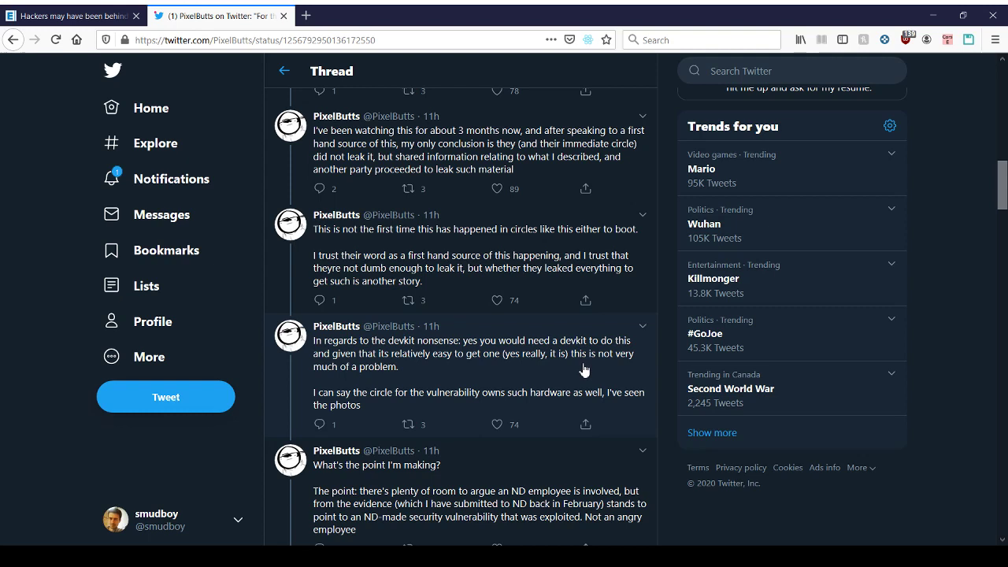
{"action": "mouse_move", "coordinate": [667, 365]}
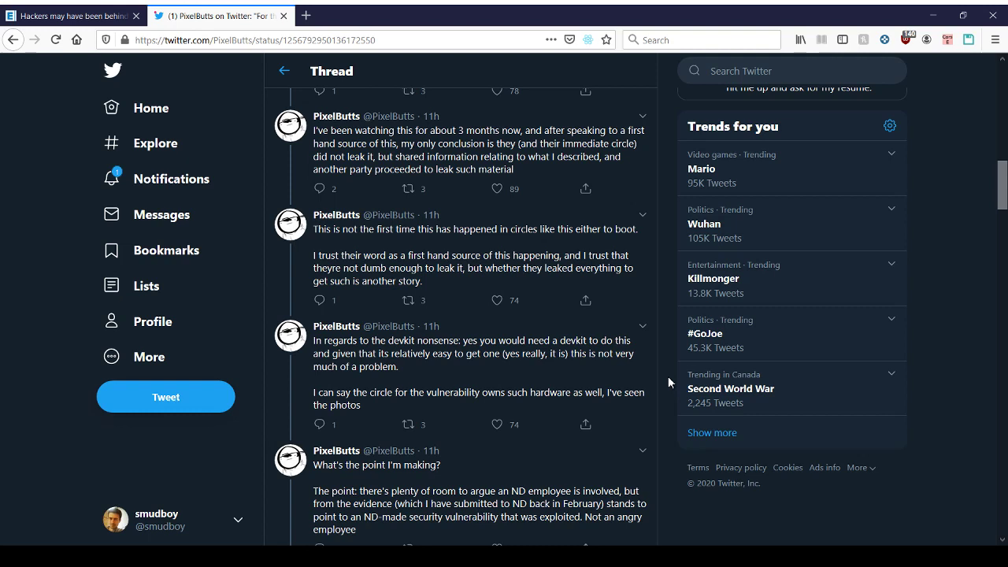
{"action": "mouse_move", "coordinate": [660, 383]}
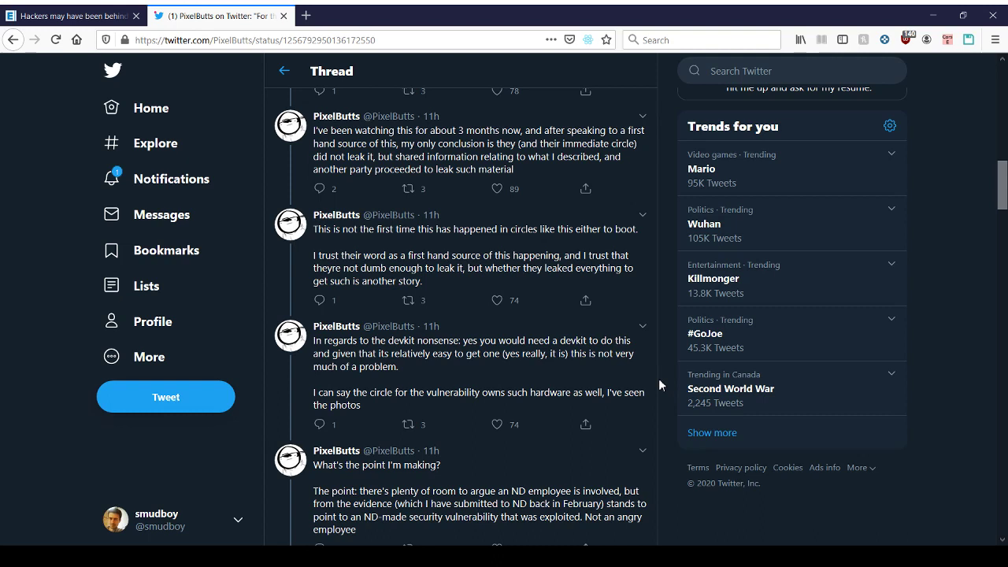
{"action": "mouse_move", "coordinate": [463, 403]}
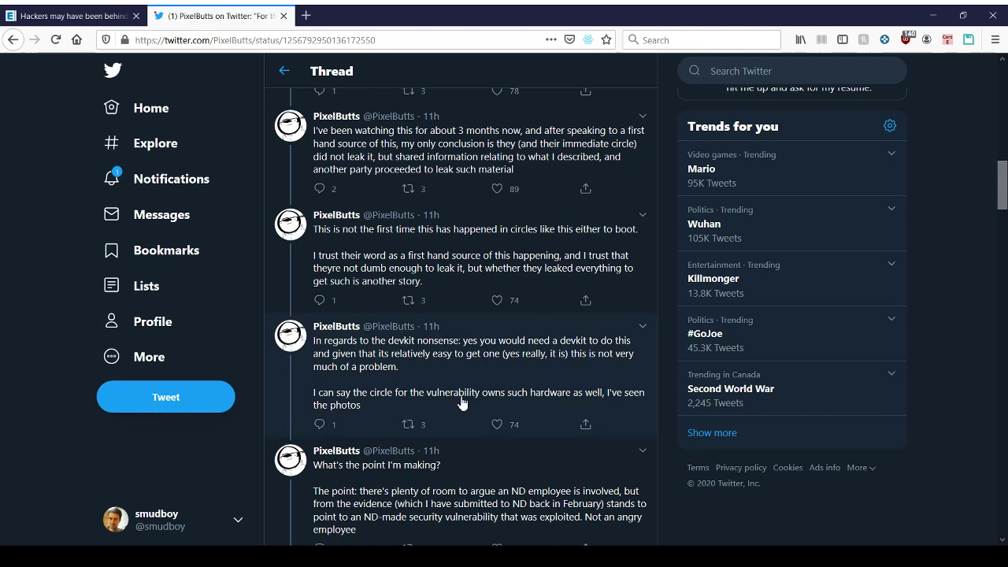
Scroll down to the 'While I will not give names' tweet about months of tracking
{"action": "scroll", "scroll_direction": "down", "scroll_amount": 3}
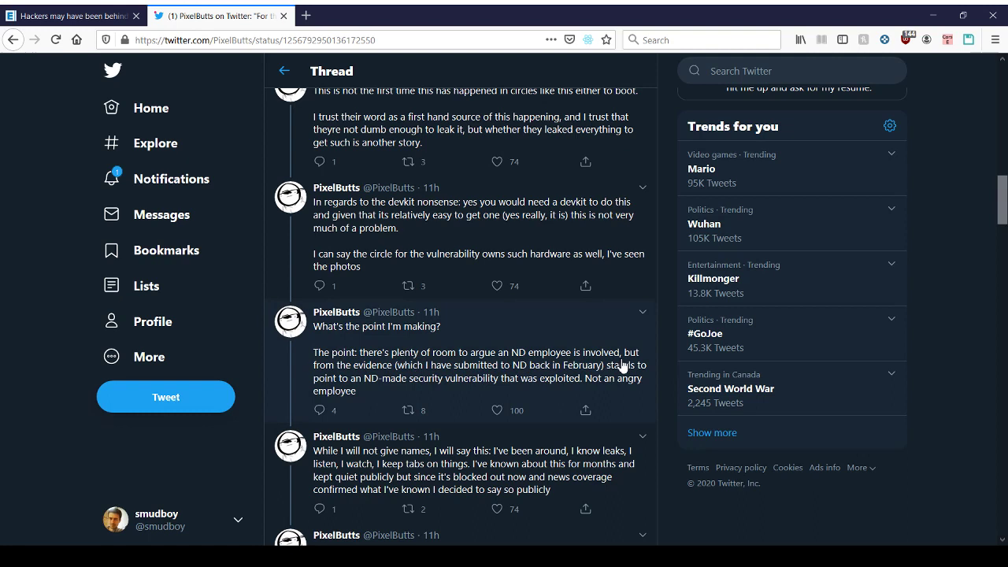
{"action": "mouse_move", "coordinate": [674, 378]}
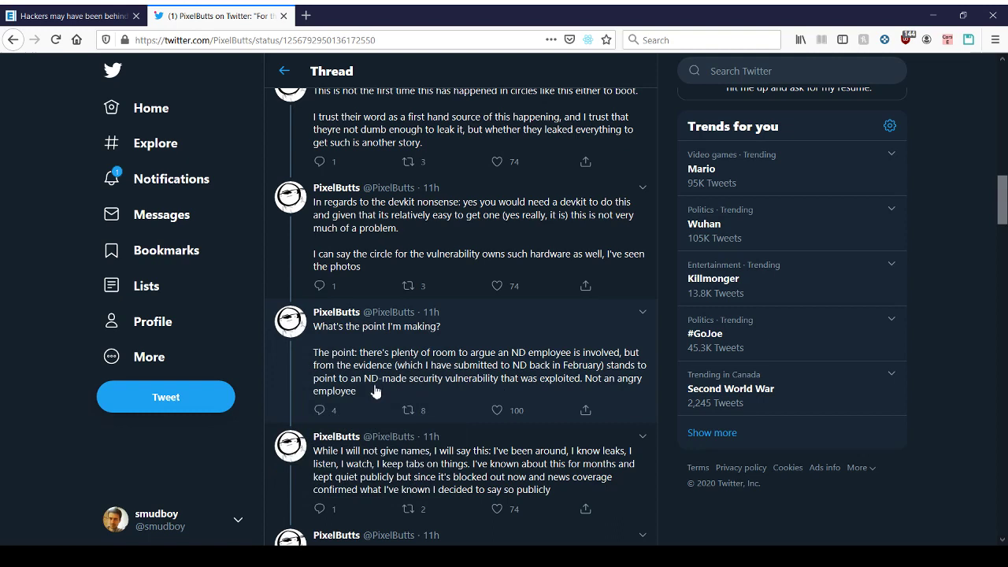
{"action": "mouse_move", "coordinate": [577, 376]}
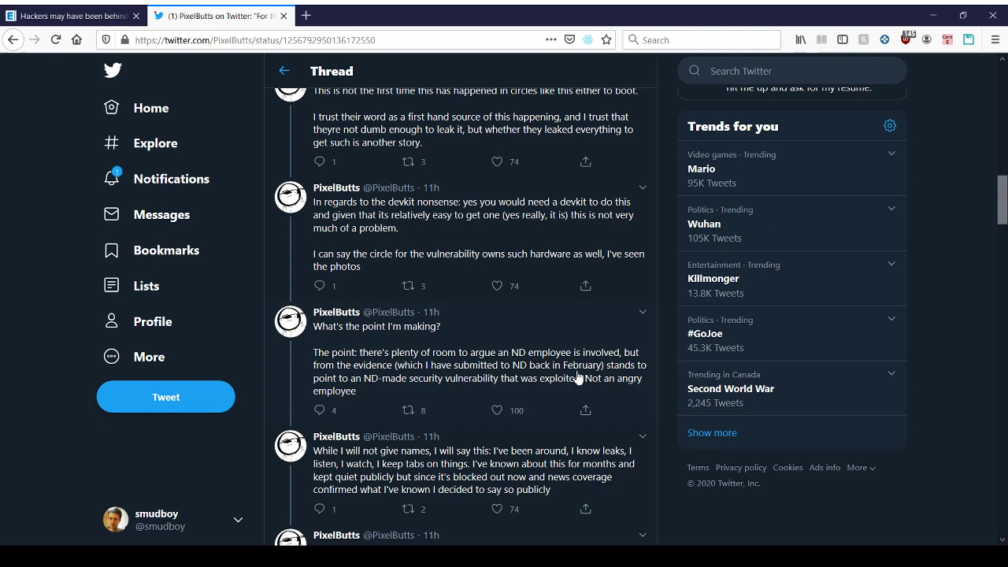
{"action": "mouse_move", "coordinate": [682, 372]}
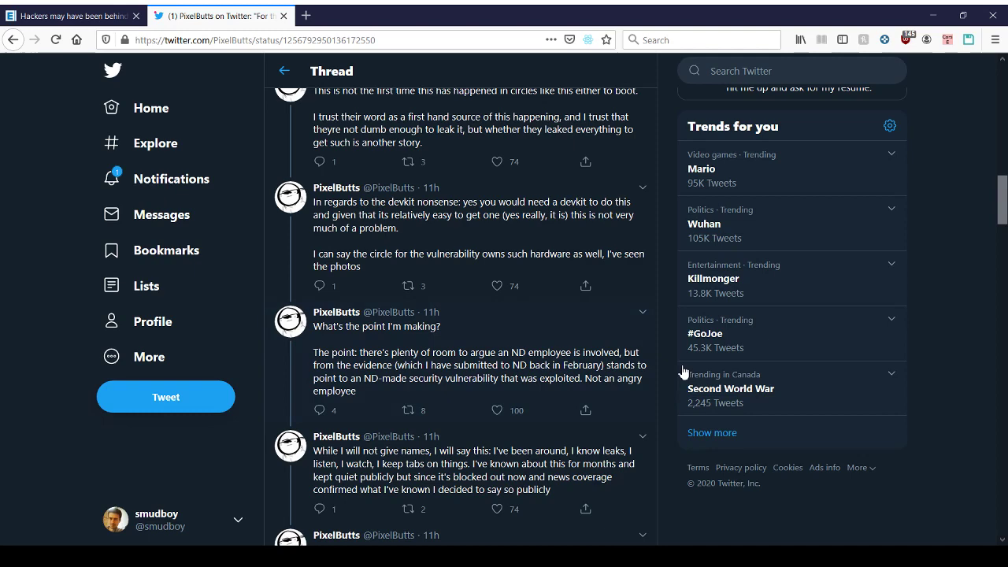
Scroll past the 'I have no affiliation' tweet to the 'Don't believe' juiciest-story tweet
{"action": "scroll", "scroll_direction": "down", "scroll_amount": 3}
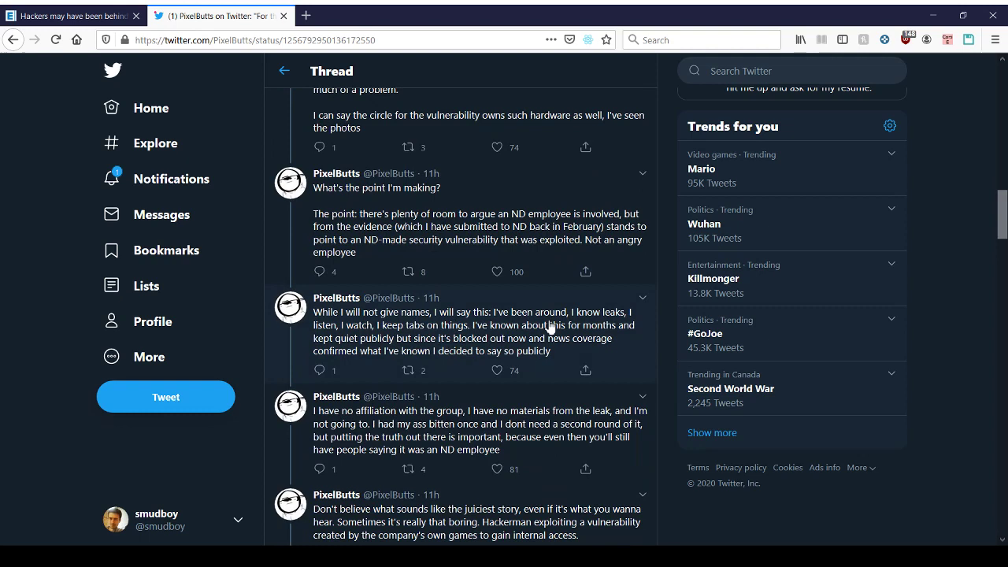
{"action": "mouse_move", "coordinate": [378, 358]}
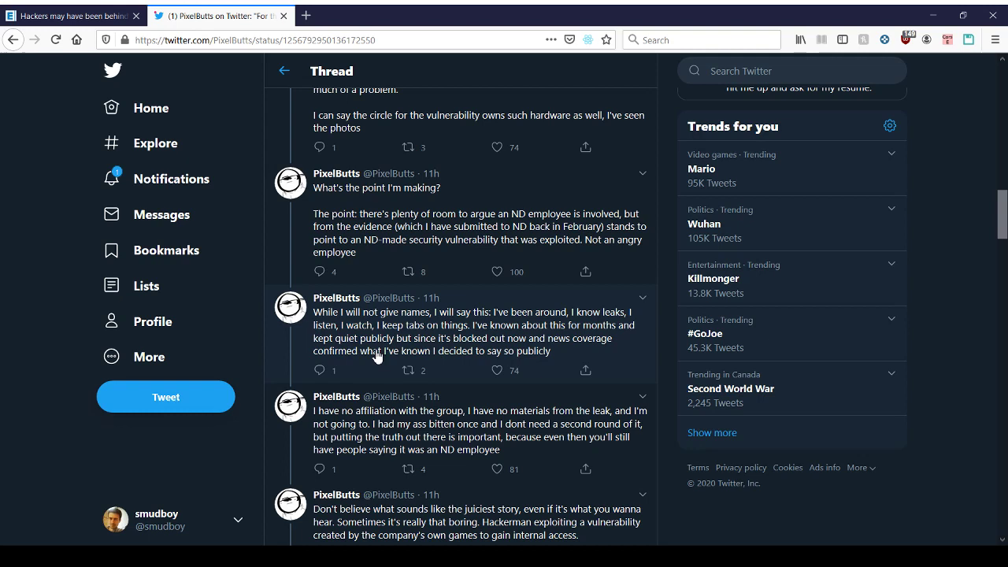
{"action": "mouse_move", "coordinate": [486, 358]}
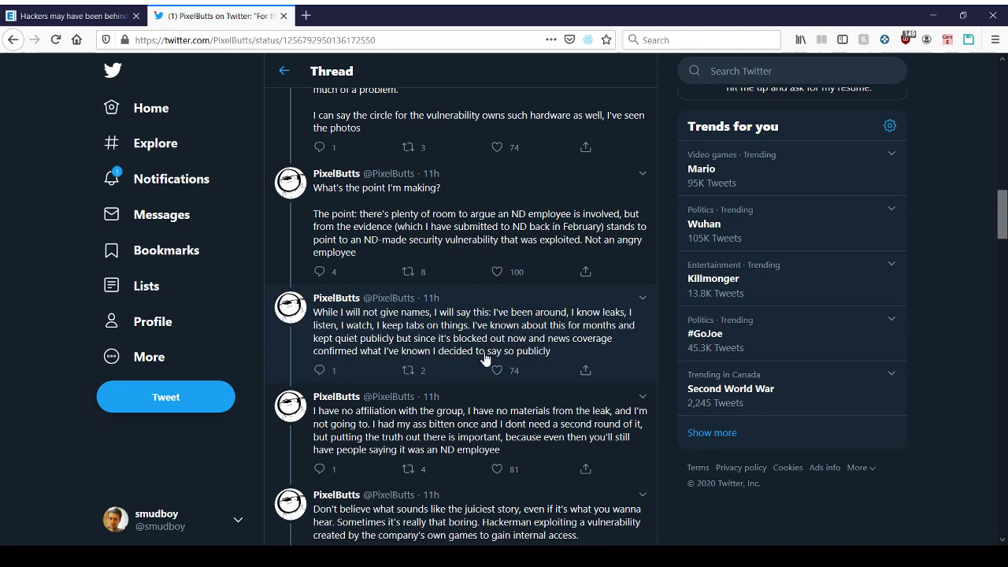
{"action": "scroll", "scroll_direction": "down", "scroll_amount": 3}
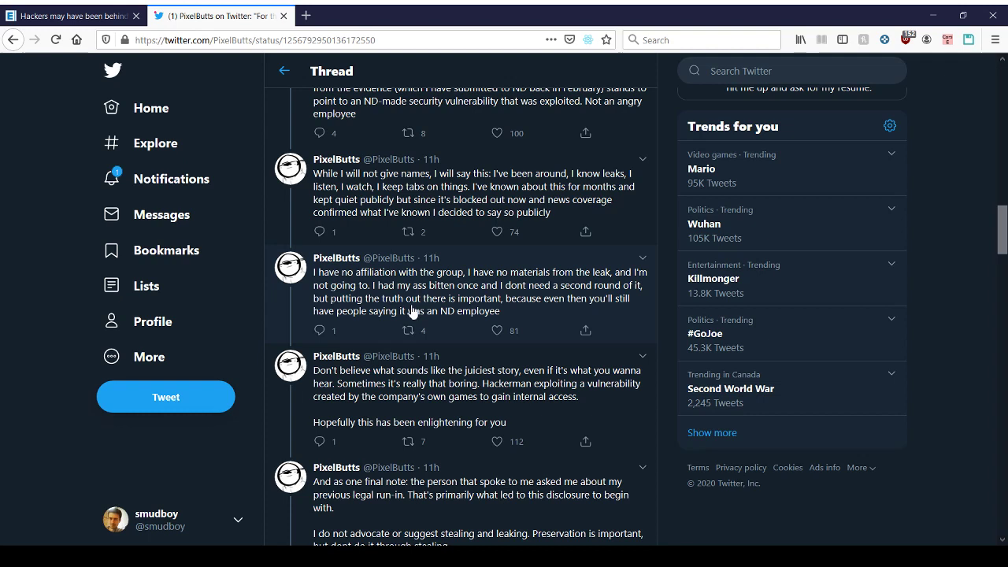
{"action": "mouse_move", "coordinate": [669, 304]}
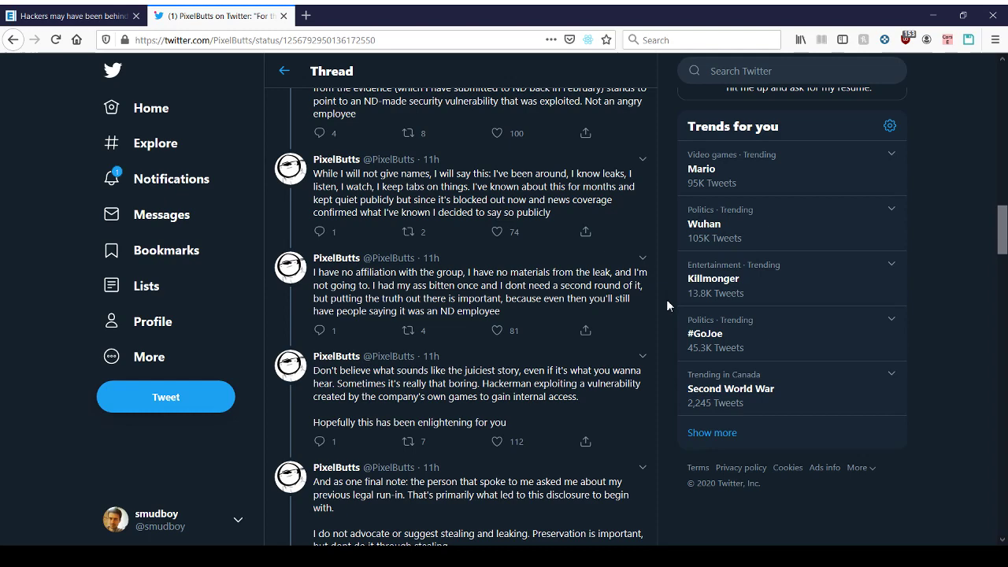
Scroll until the final note about not advocating stealing and leaking is fully visible
{"action": "scroll", "scroll_direction": "down", "scroll_amount": 3}
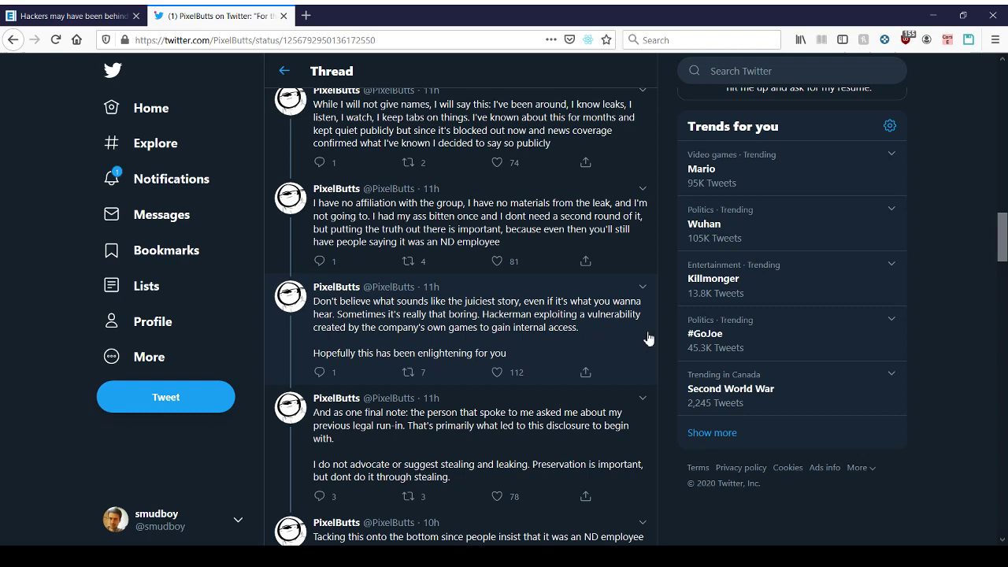
{"action": "mouse_move", "coordinate": [432, 441]}
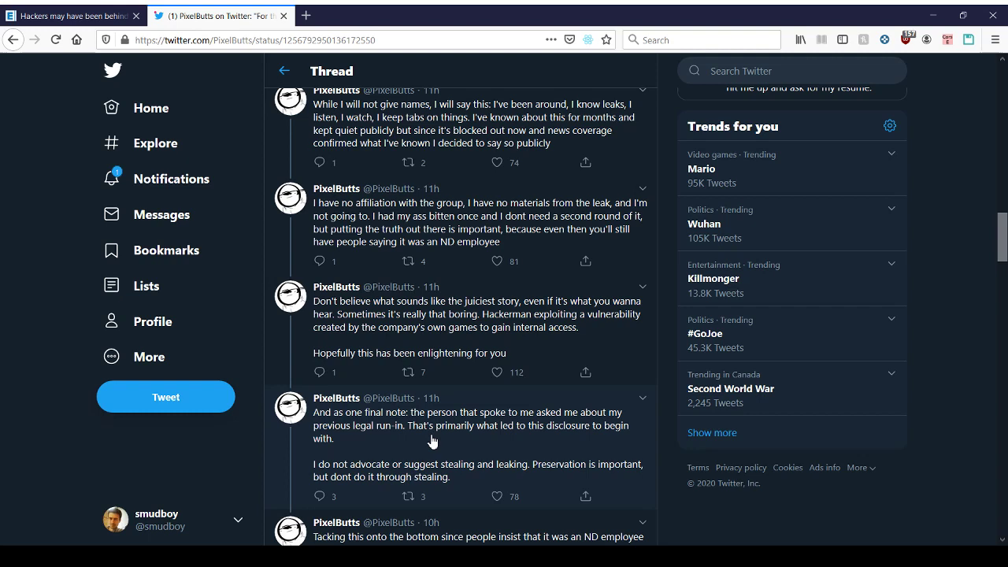
{"action": "mouse_move", "coordinate": [575, 483]}
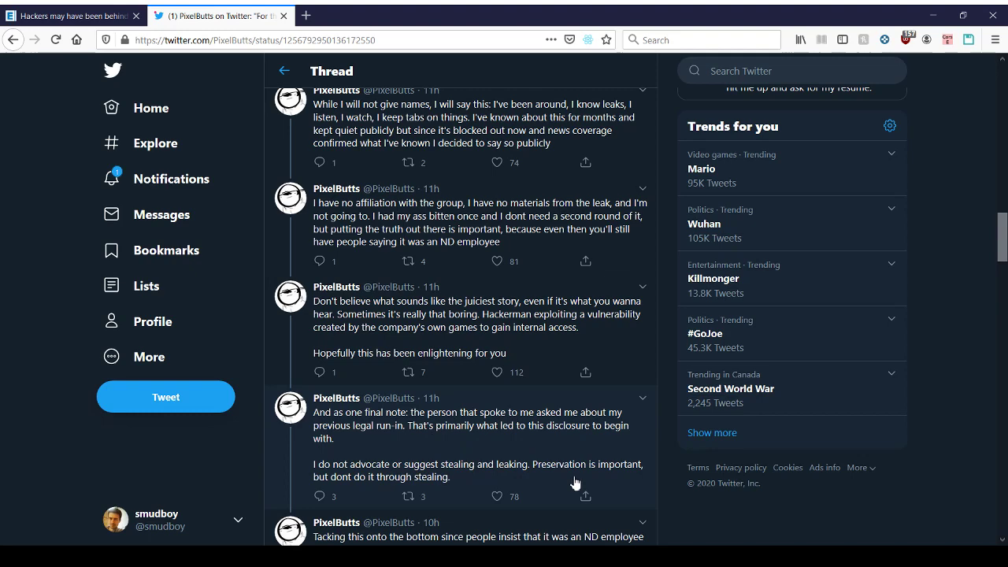
Scroll to the appended tweet saying it wasn't an ND employee, quoting Anthony Vaccaro
{"action": "scroll", "scroll_direction": "down", "scroll_amount": 3}
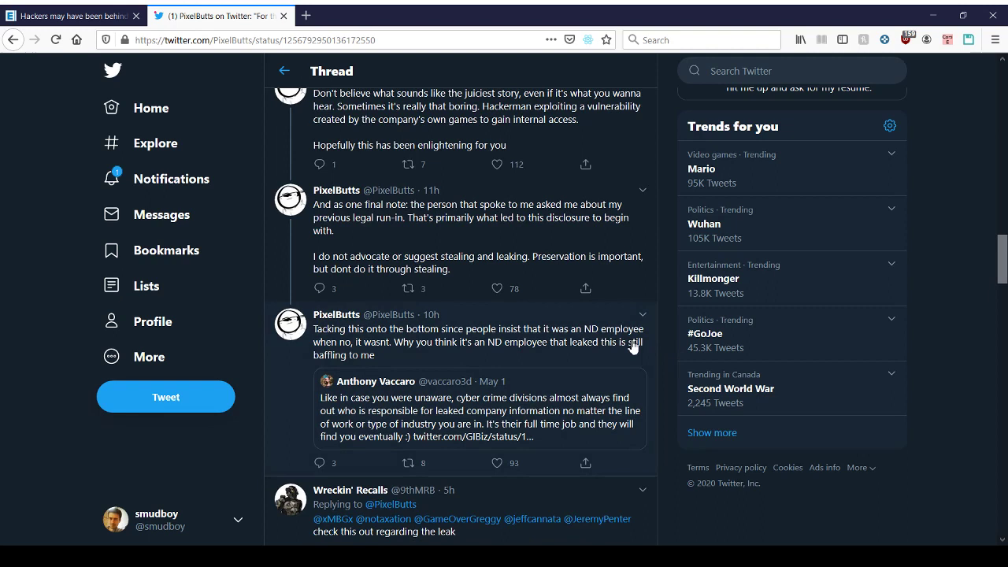
{"action": "mouse_move", "coordinate": [667, 342]}
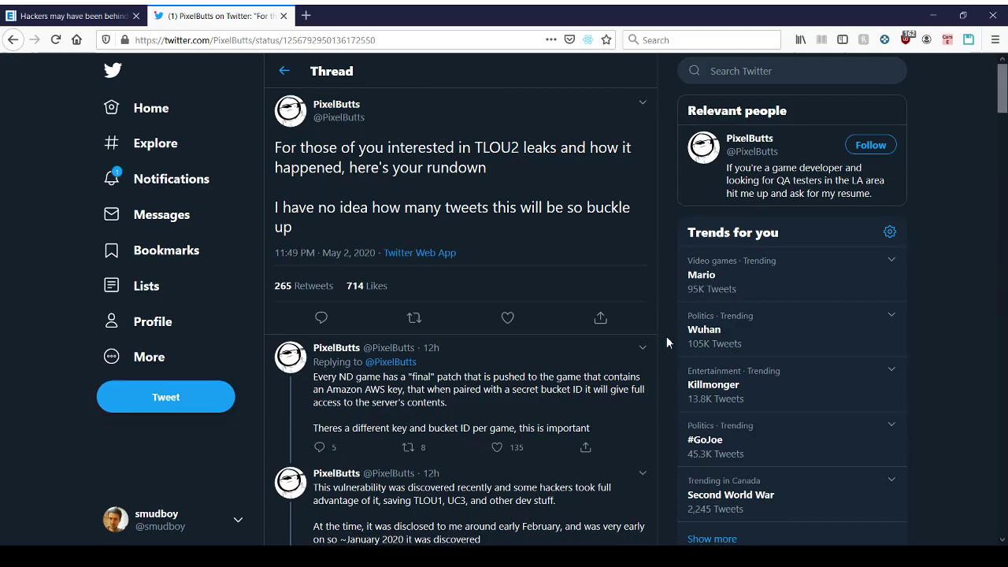
{"action": "left_click", "coordinate": [67, 15]}
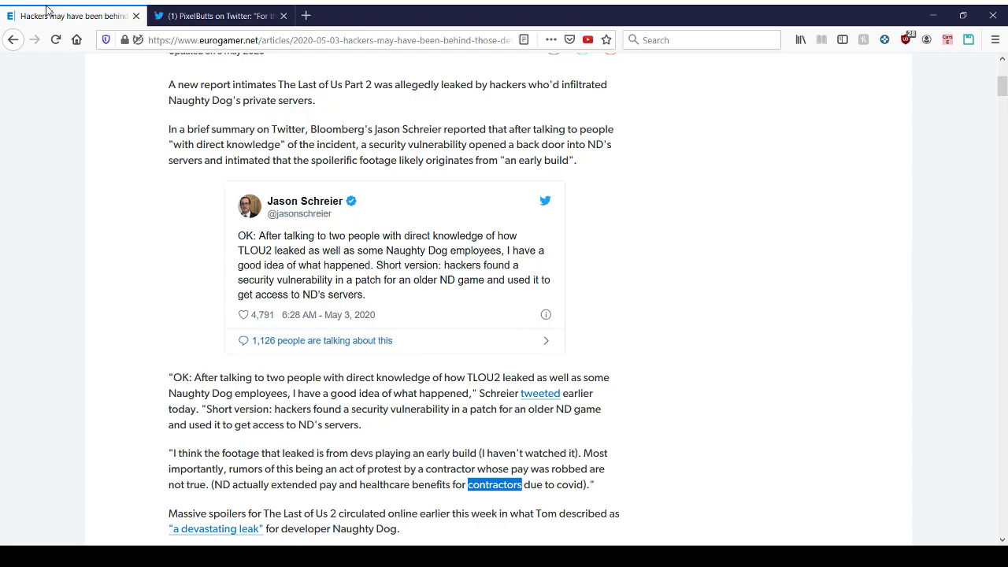
{"action": "scroll", "scroll_direction": "down", "scroll_amount": 3}
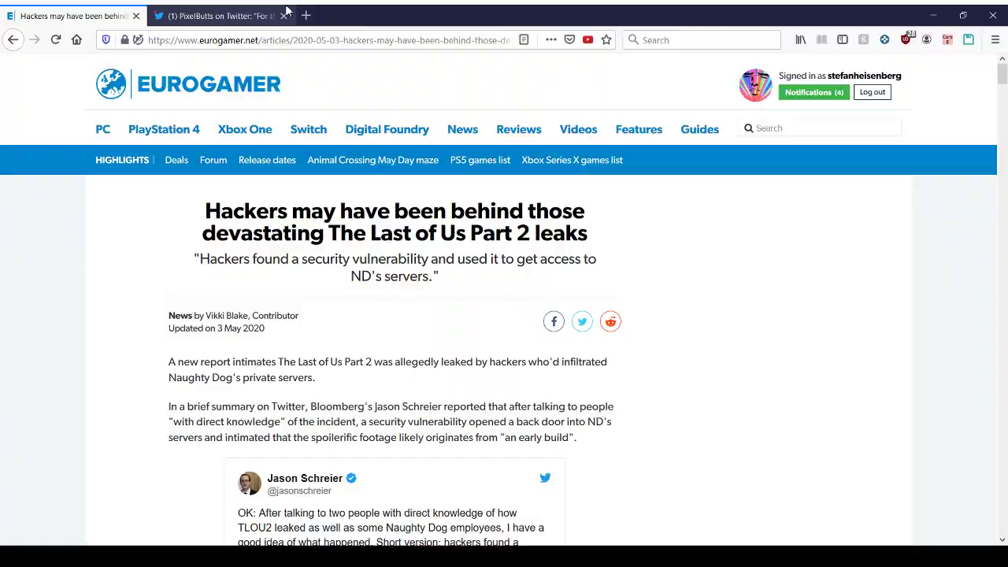
{"action": "left_click", "coordinate": [220, 16]}
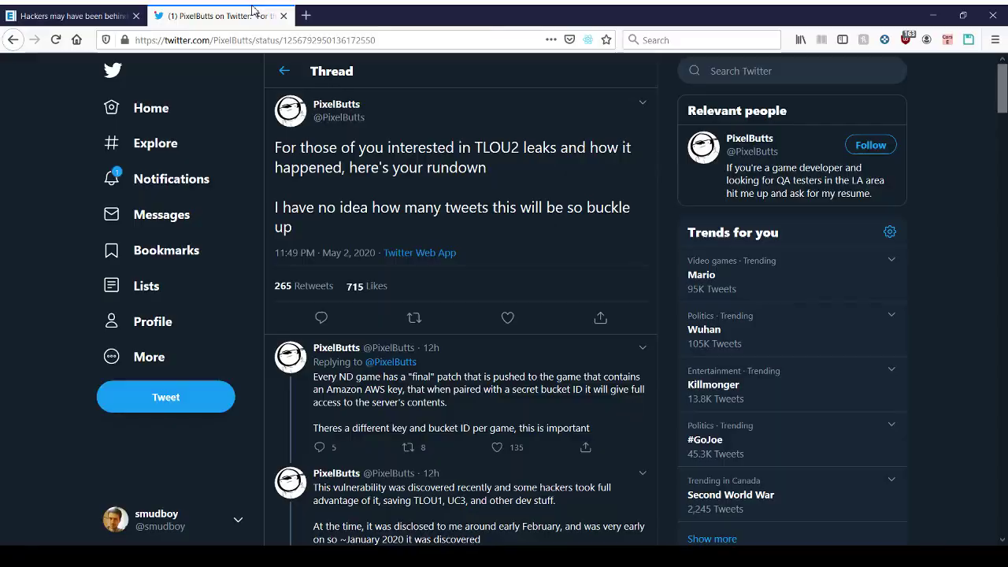